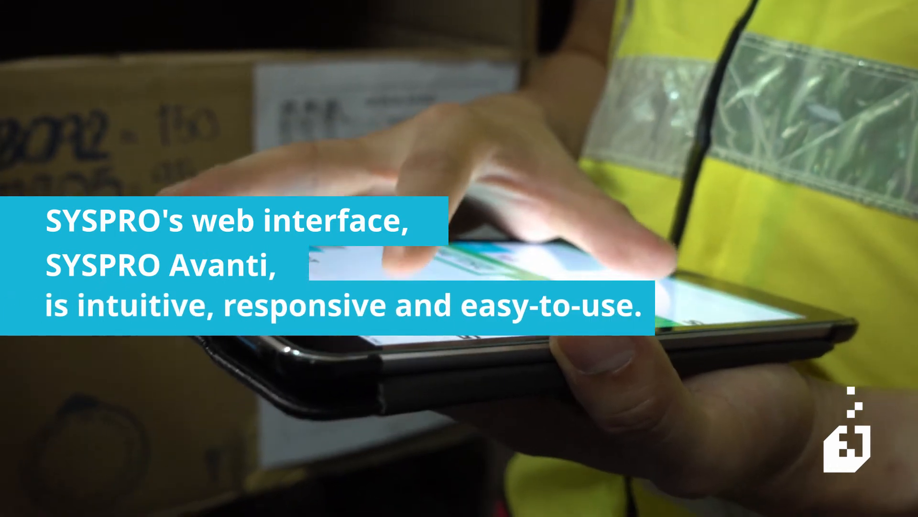
After the intro, begin entering the user name 'Ke' on the sign-in form
type("Ke")
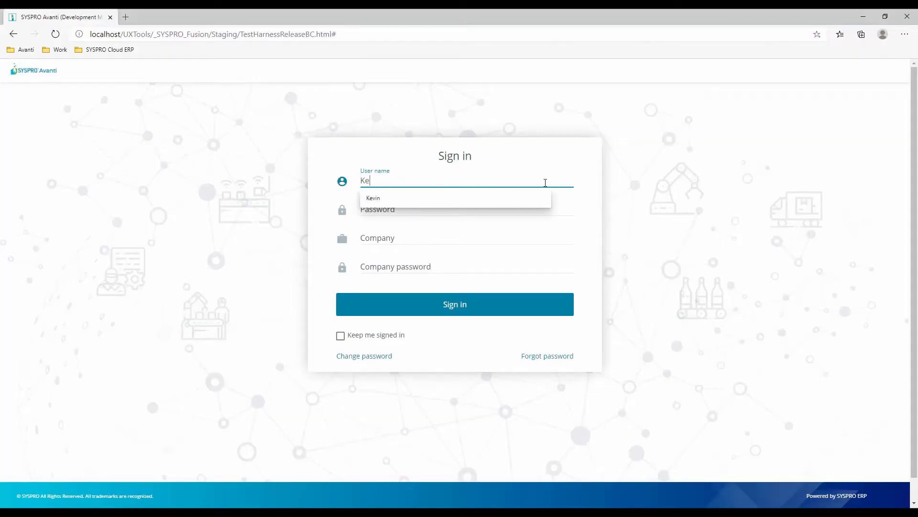
Complete the user name from the autocomplete suggestion and sign in to the company
left_click(373, 197)
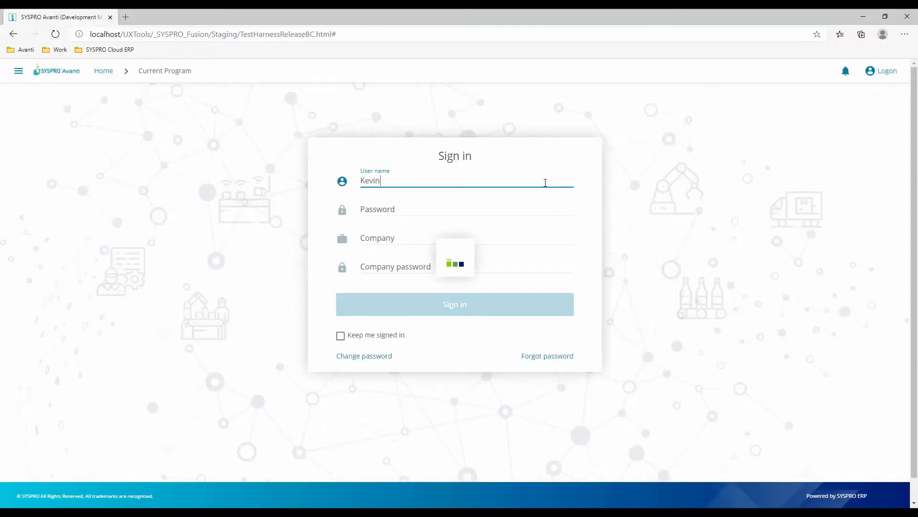
left_click(454, 304)
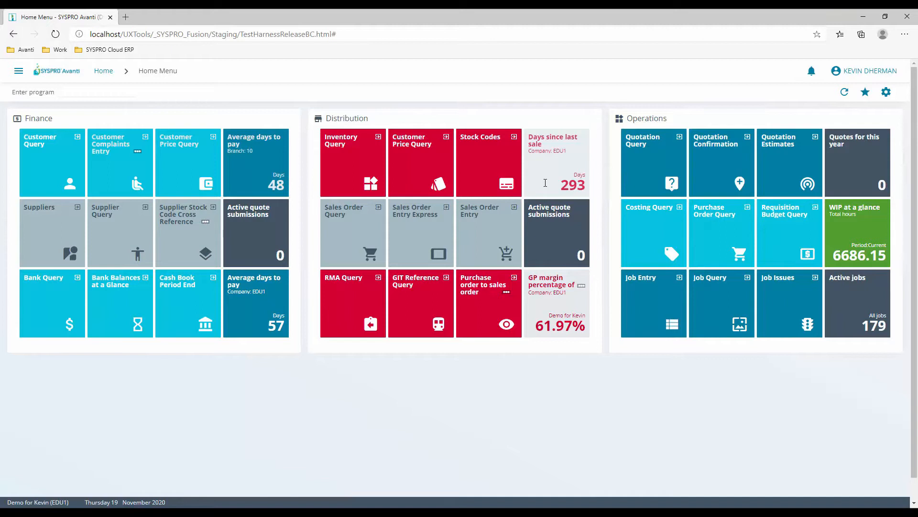
mouse_move(214, 163)
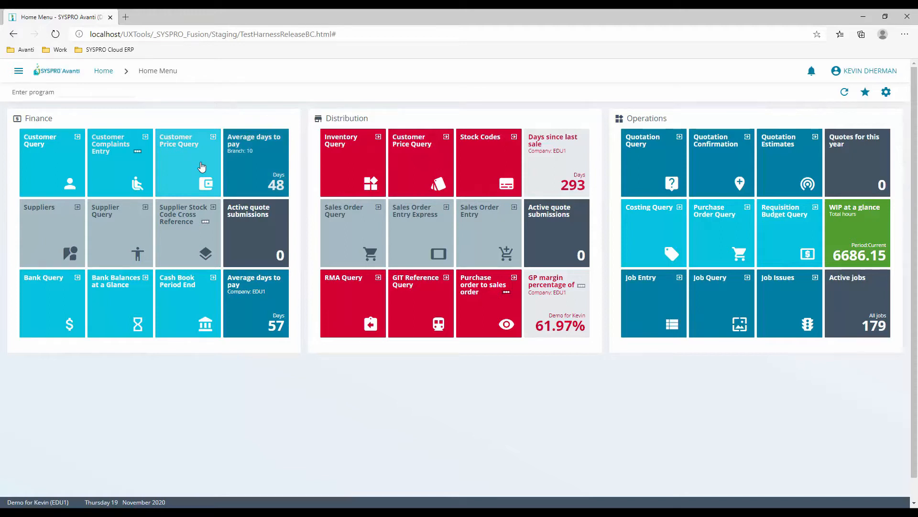
Query prices for customer 0000001 Bayside Bikes and stock code A100, showing best price 560.00
left_click(187, 162)
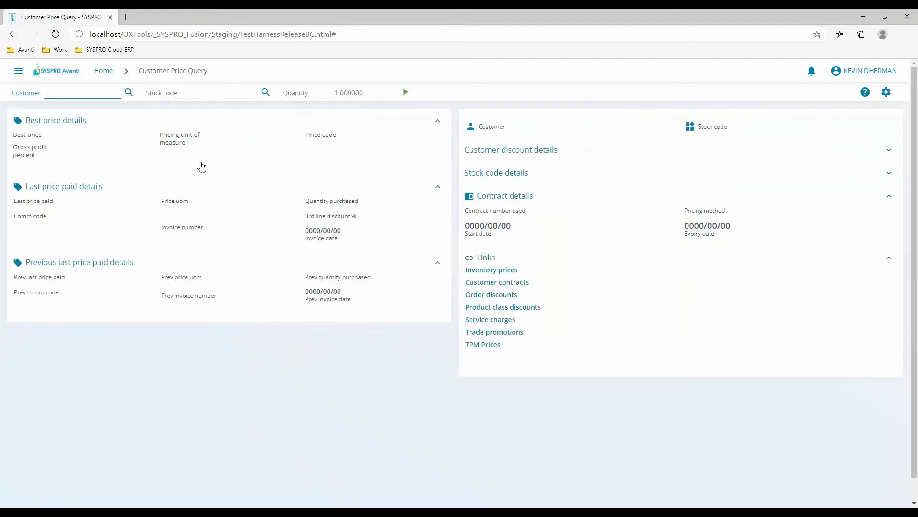
type("1")
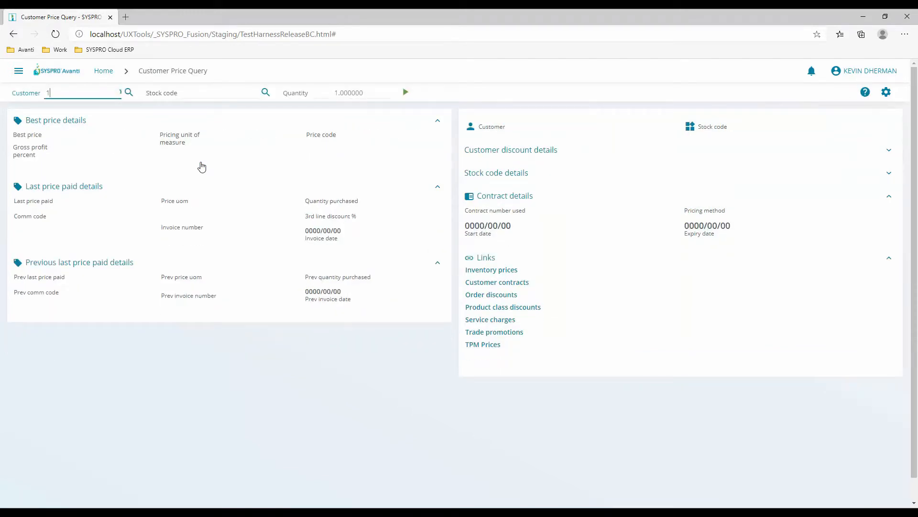
type("1")
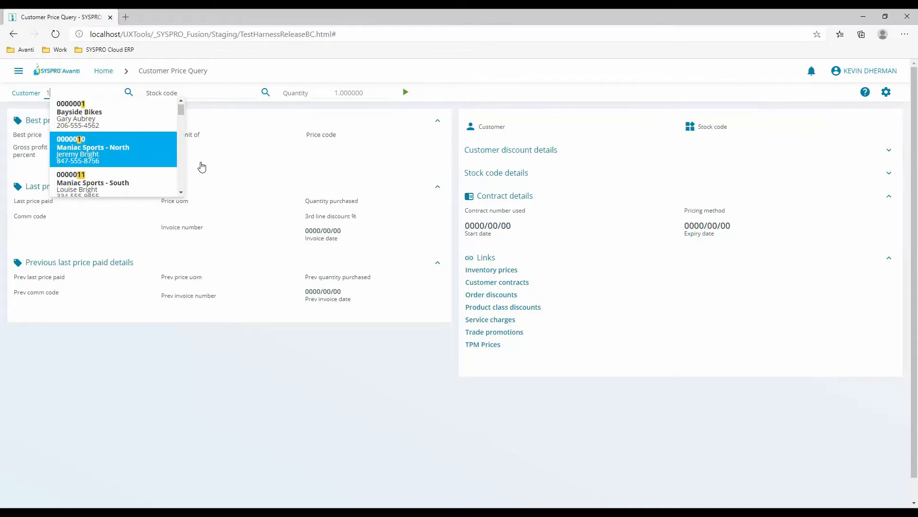
type("1")
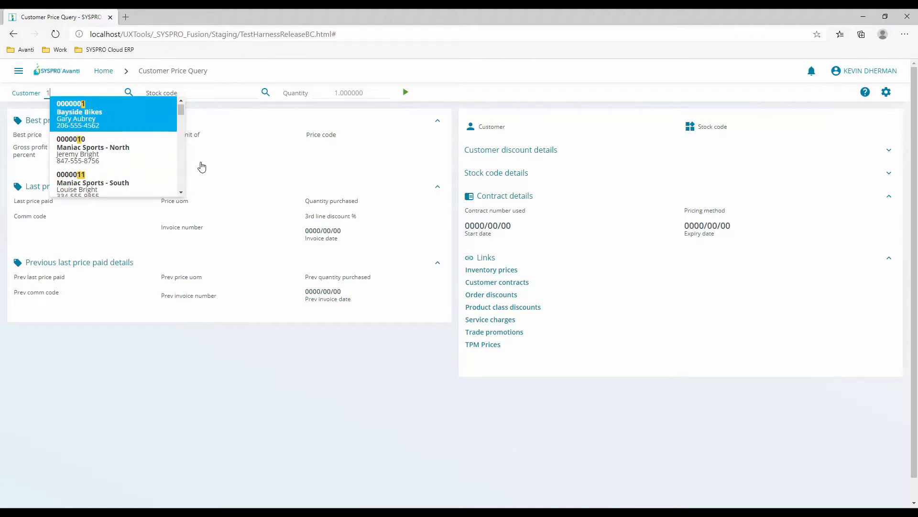
left_click(71, 104)
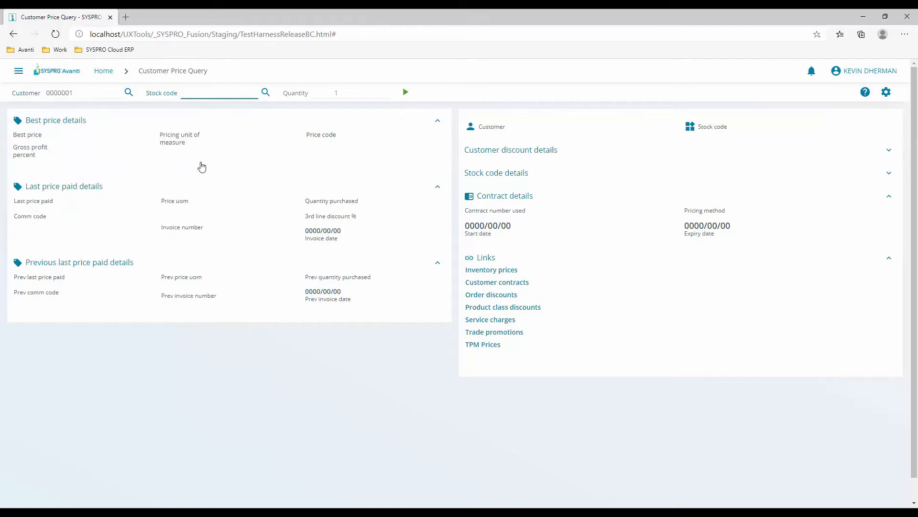
type("A")
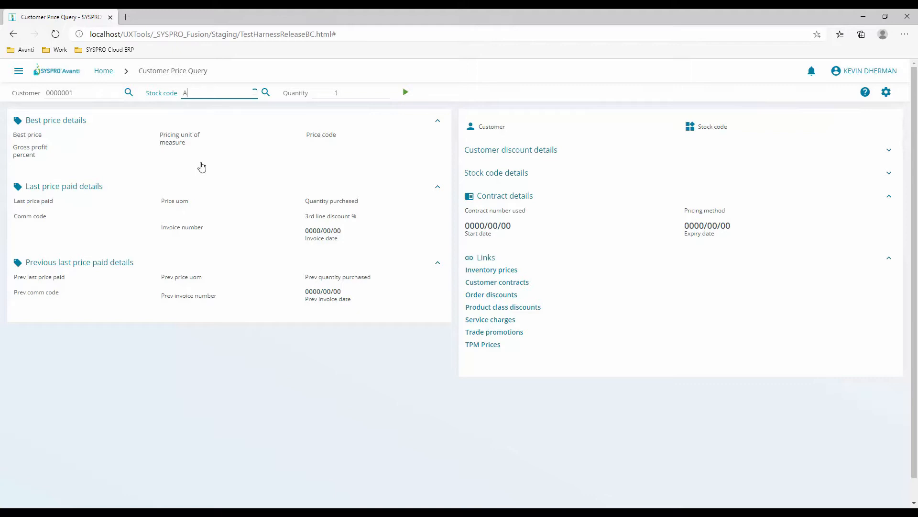
type("100")
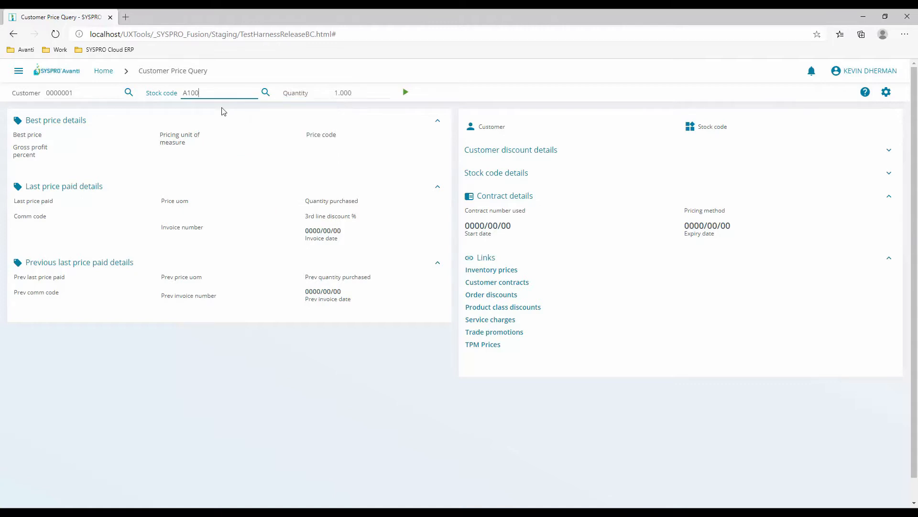
left_click(405, 92)
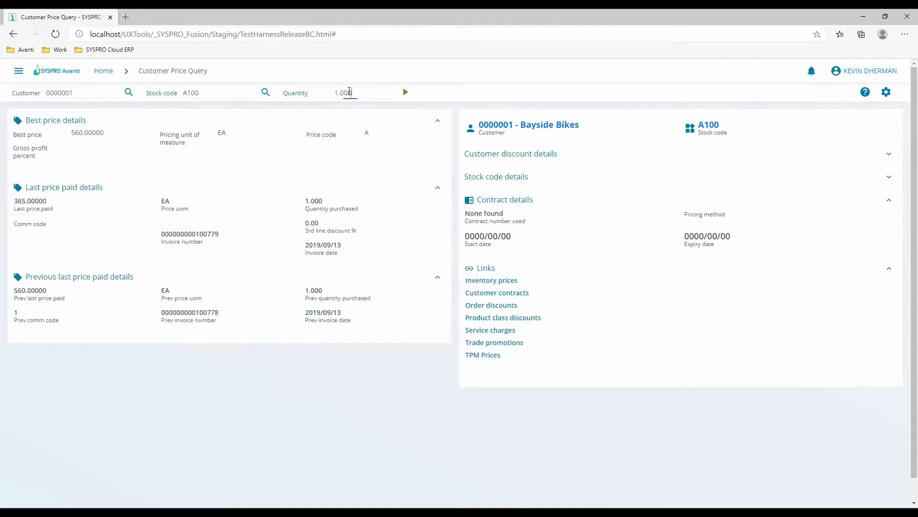
Set quantity to 5, then review the five customer contracts and the empty order discounts
type("5")
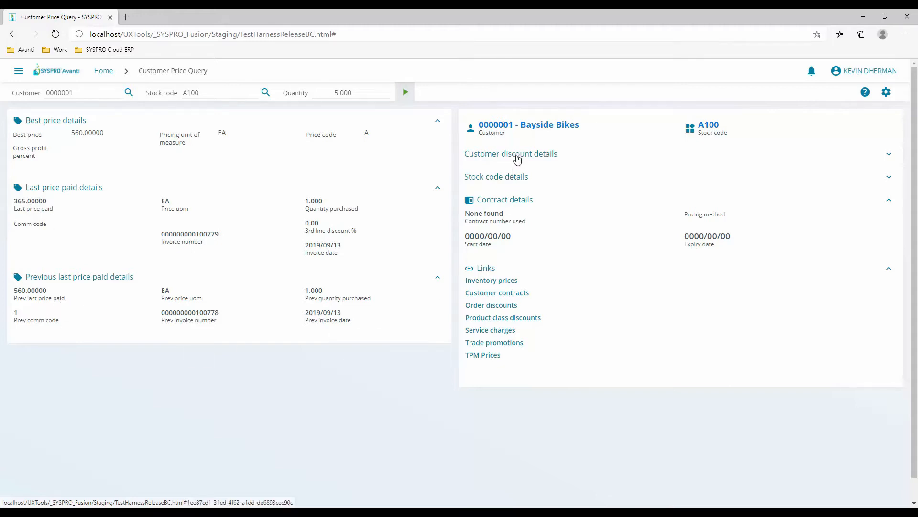
left_click(510, 154)
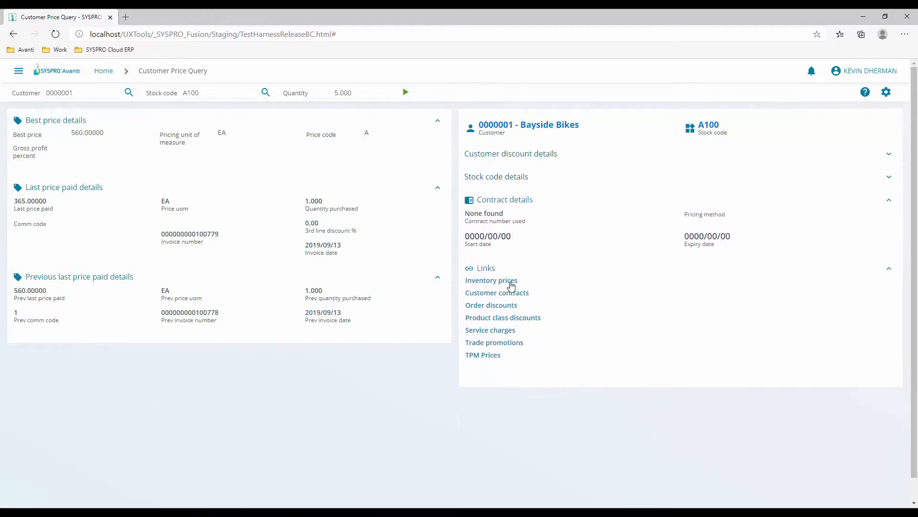
left_click(491, 280)
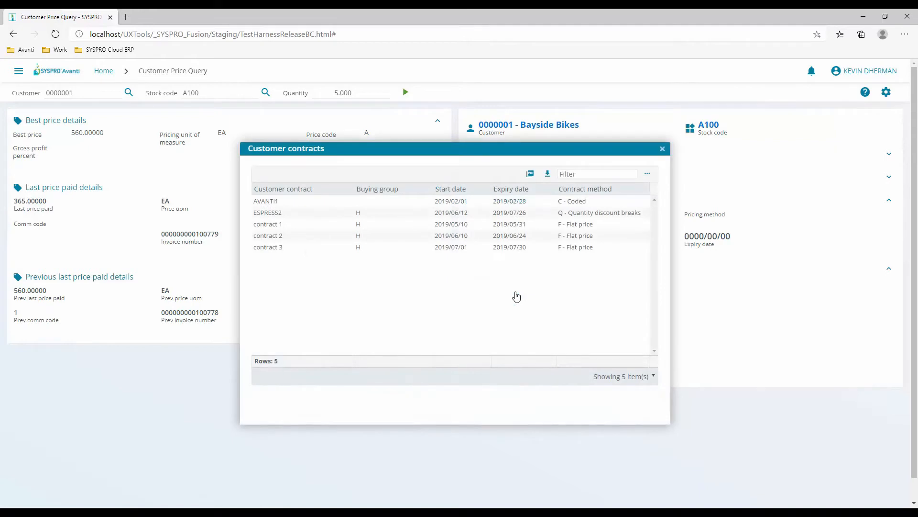
left_click(662, 148)
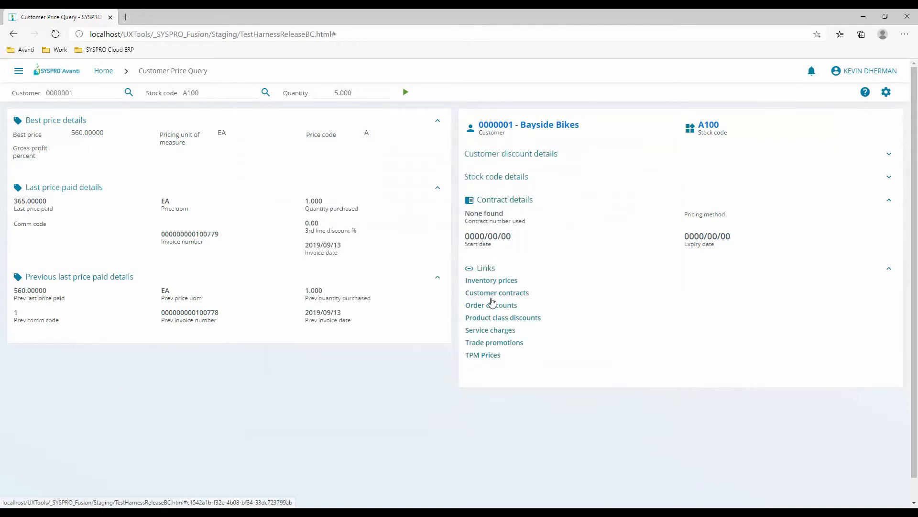
left_click(490, 304)
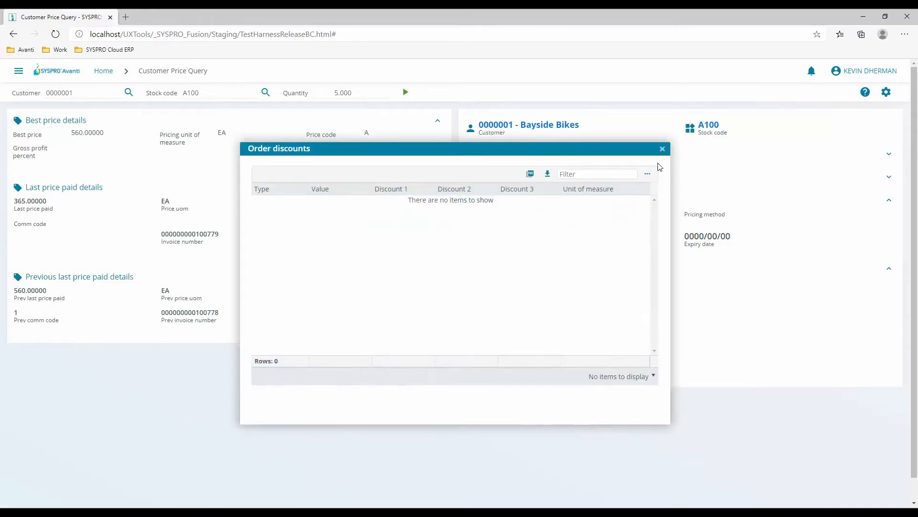
left_click(663, 148)
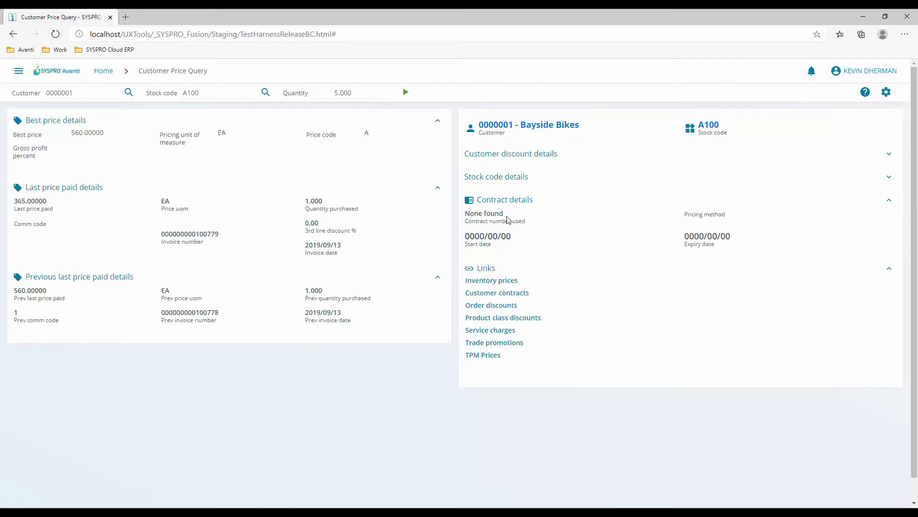
mouse_move(457, 235)
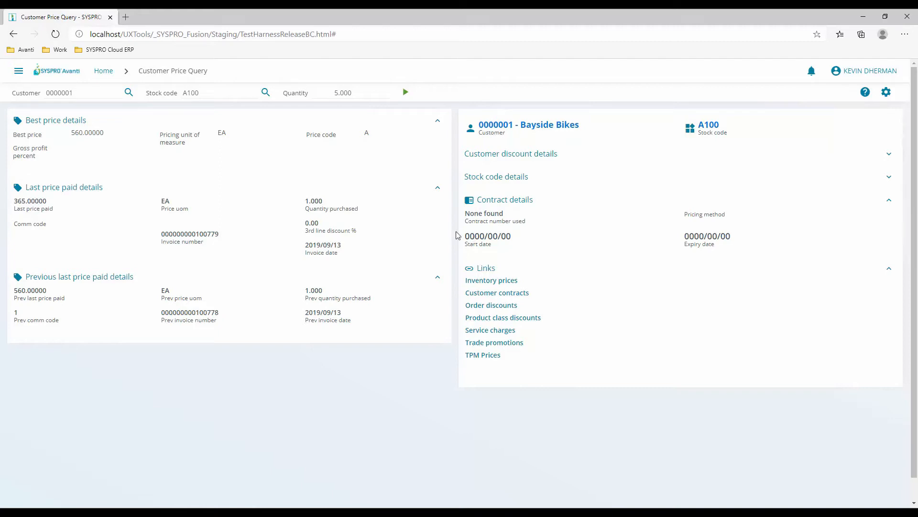
Return to the Home Menu and launch the Cost Changes program using CO
left_click(104, 70)
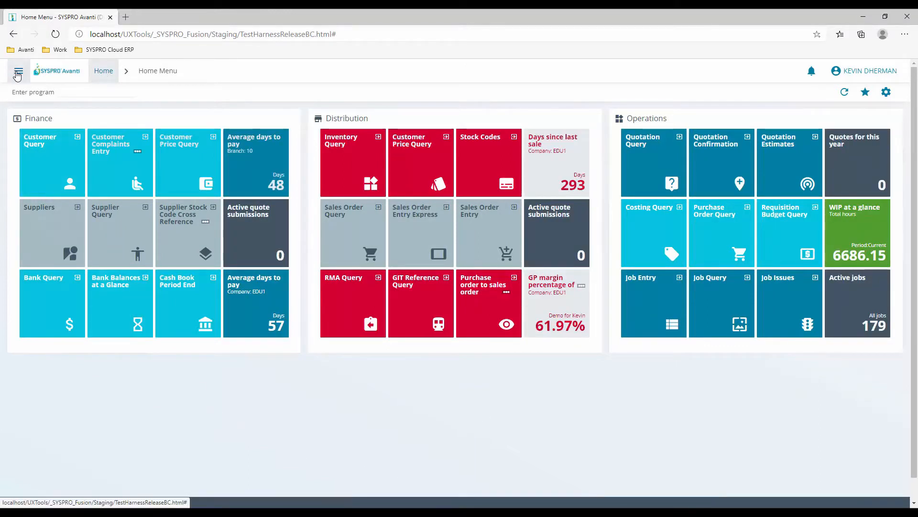
type("CO")
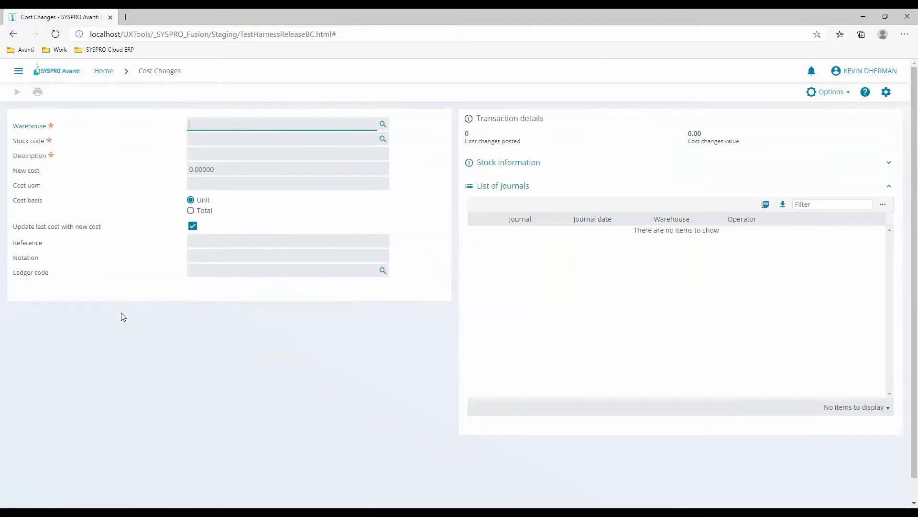
type("FG")
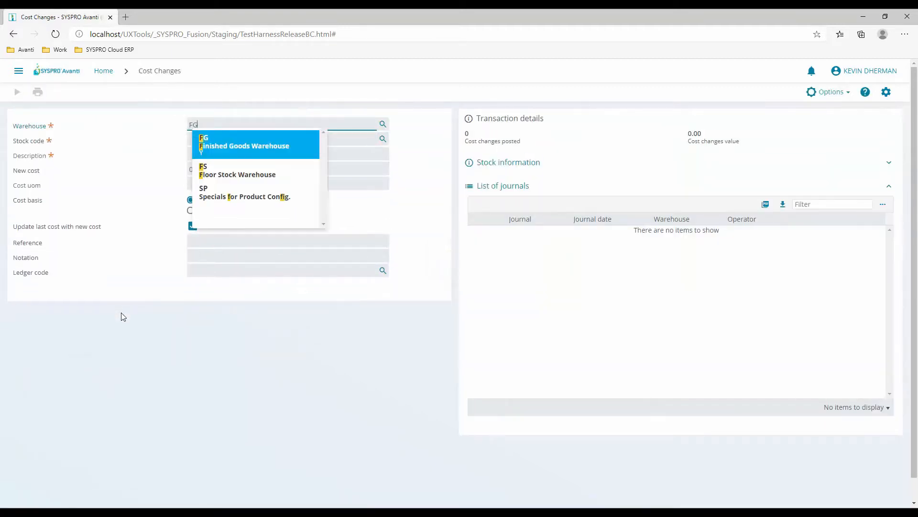
left_click(243, 145)
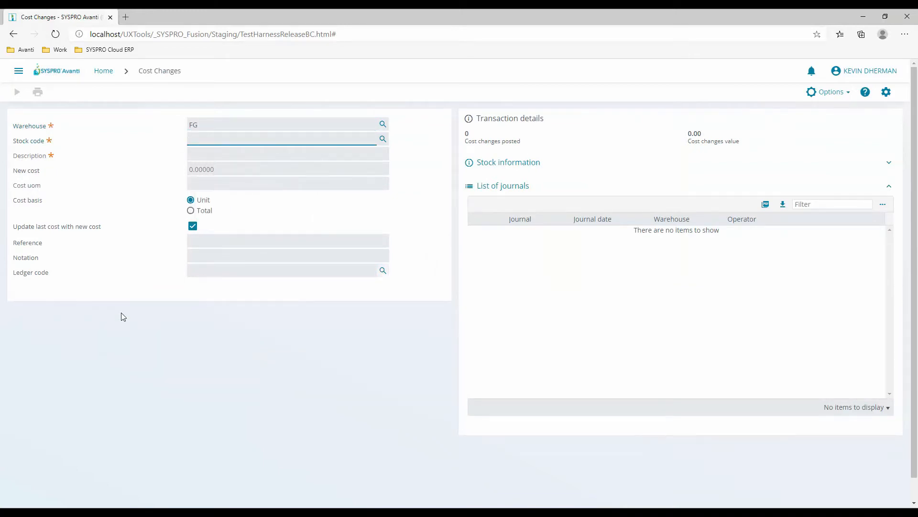
type("A1")
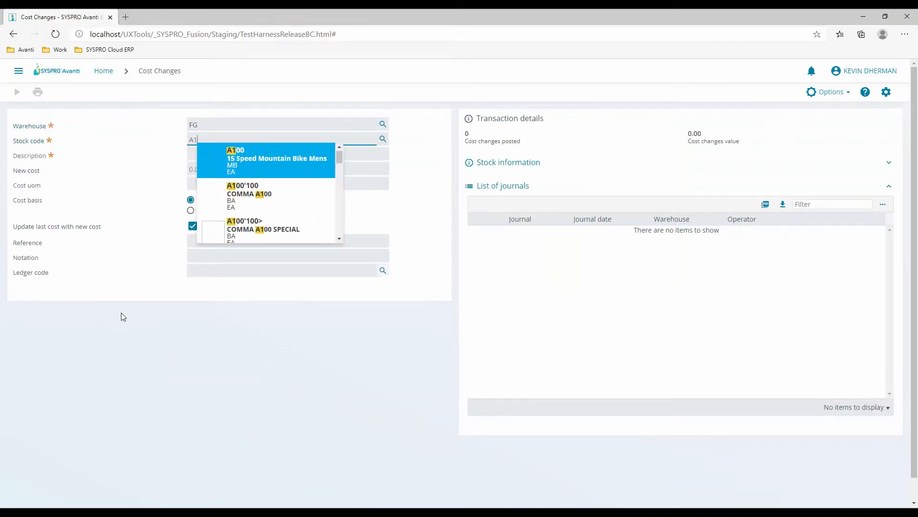
left_click(265, 160)
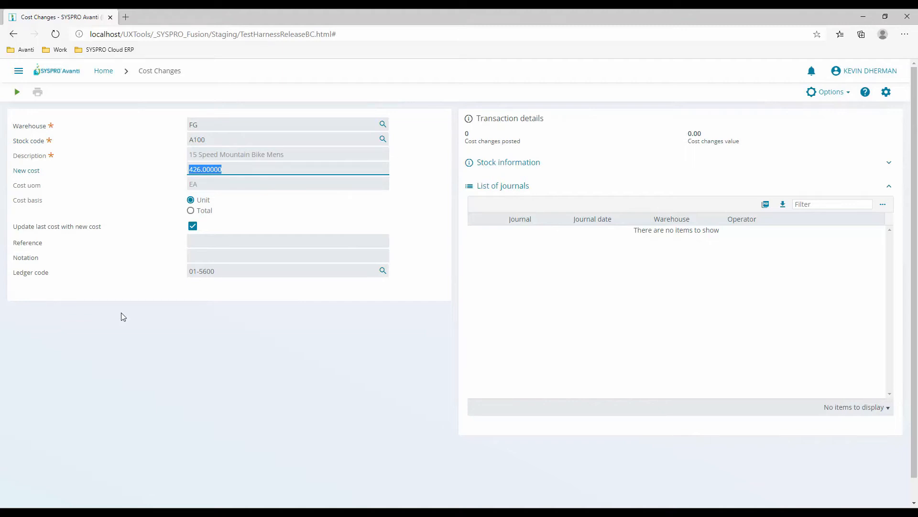
type("425.")
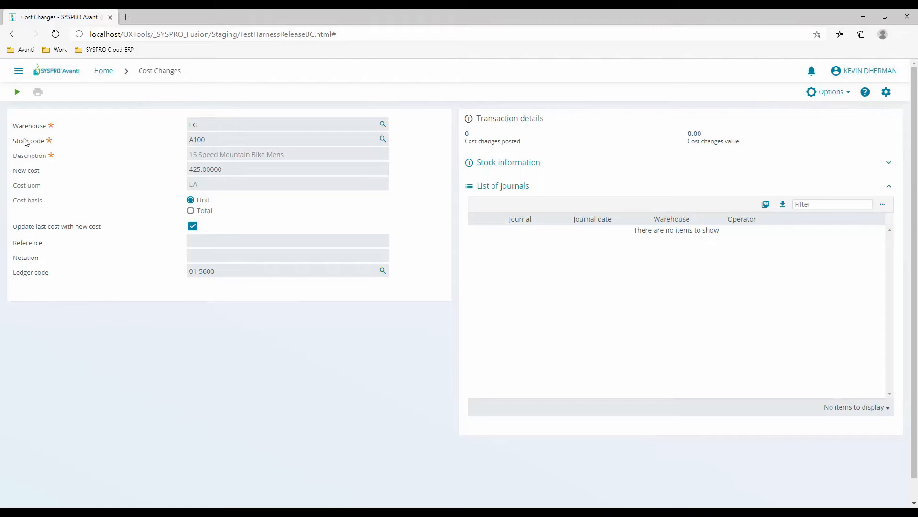
left_click(17, 92)
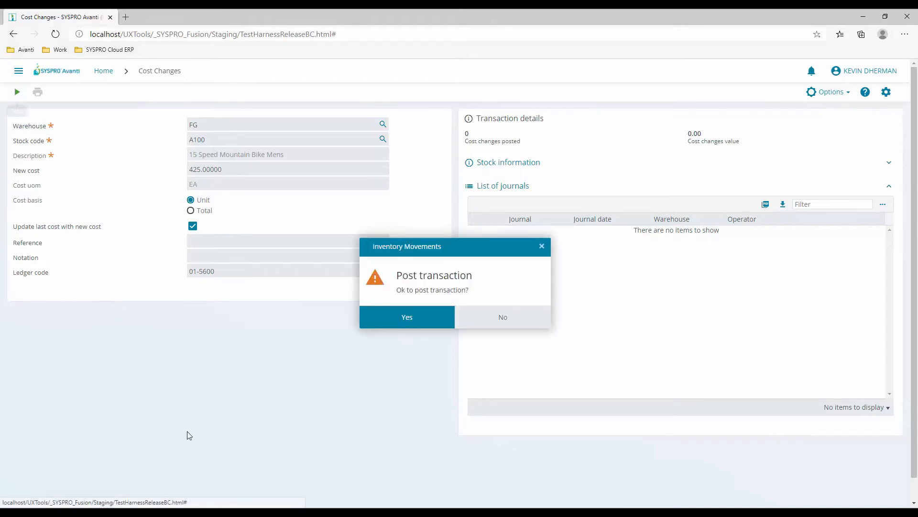
left_click(407, 317)
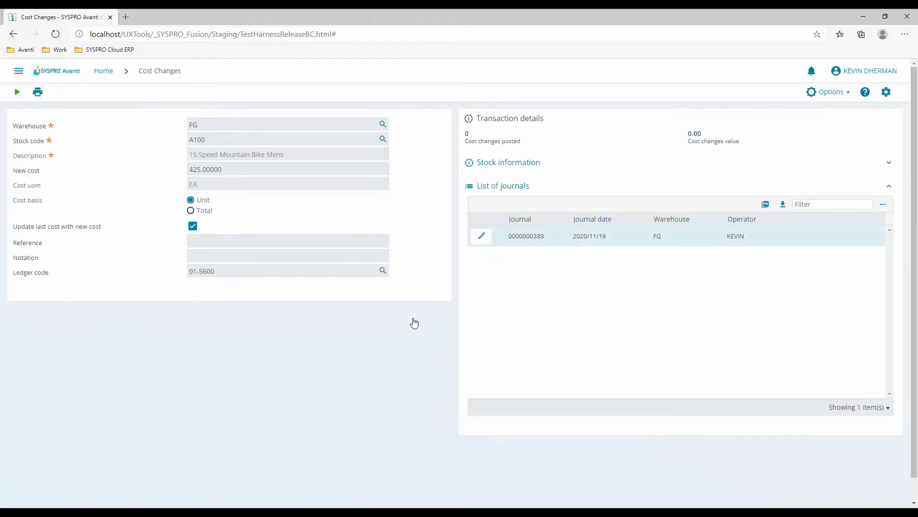
left_click(16, 92)
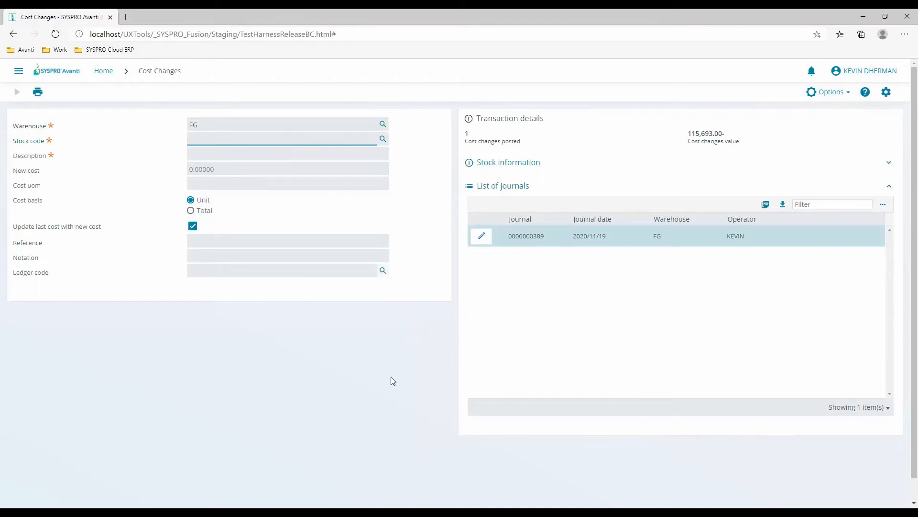
mouse_move(508, 162)
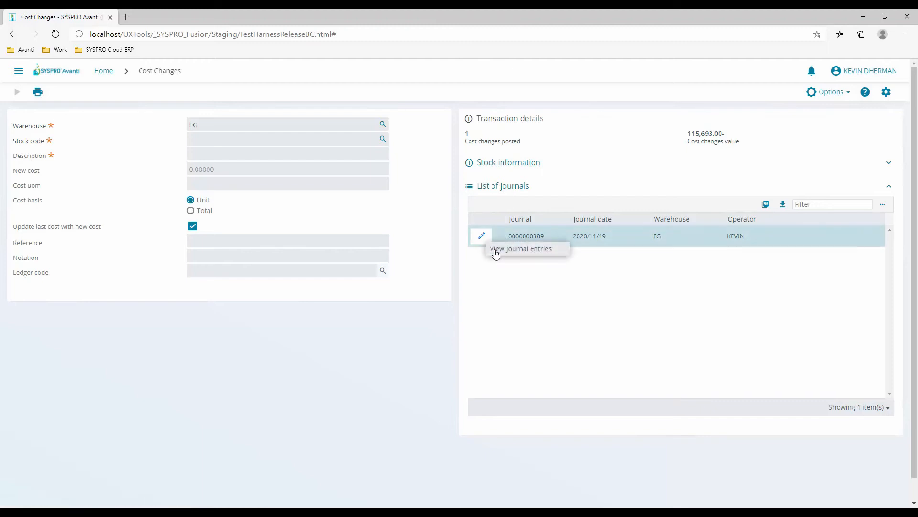
left_click(520, 248)
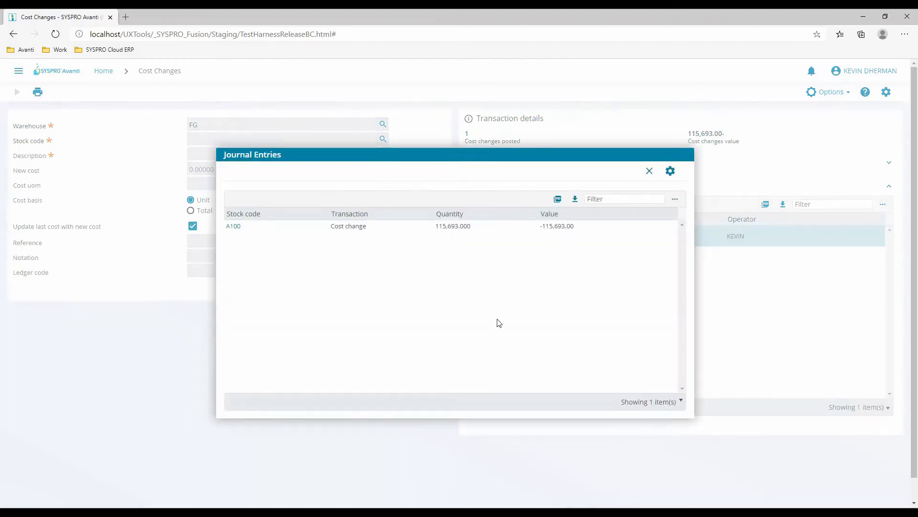
left_click(648, 170)
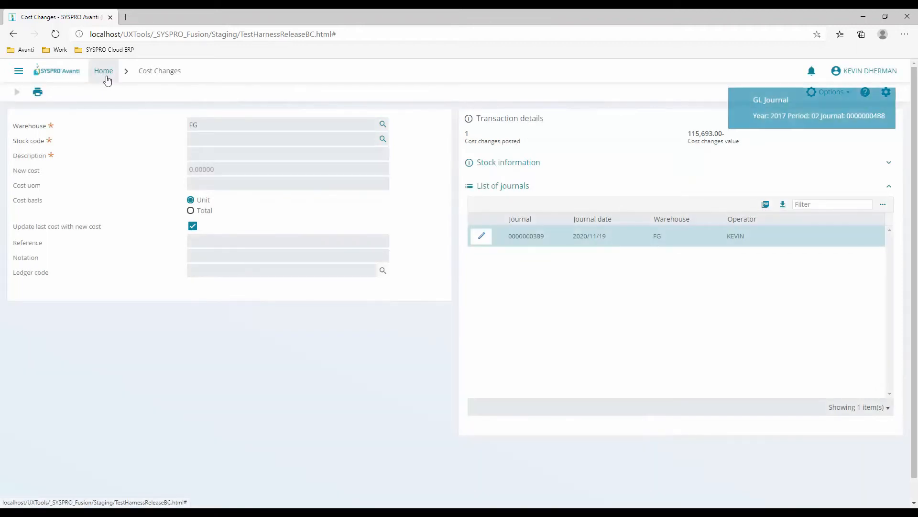
Go back to the Home Menu from the breadcrumb
left_click(104, 70)
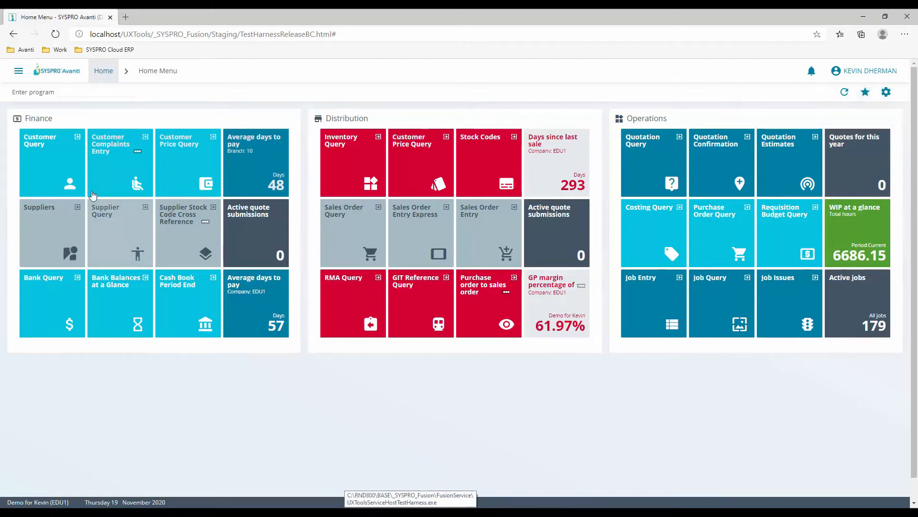
mouse_move(375, 306)
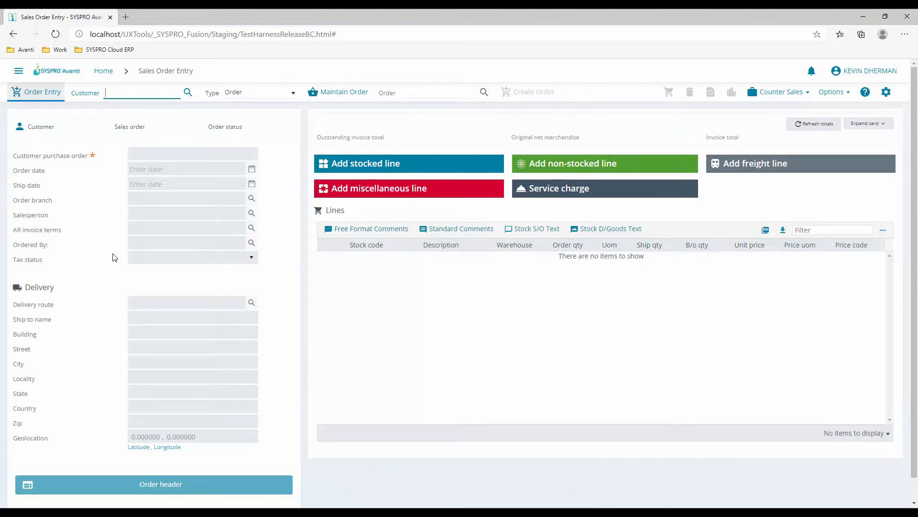
Start a sales order for customer 0000001 Bayside Bikes with purchase order Demo 54321
type("1")
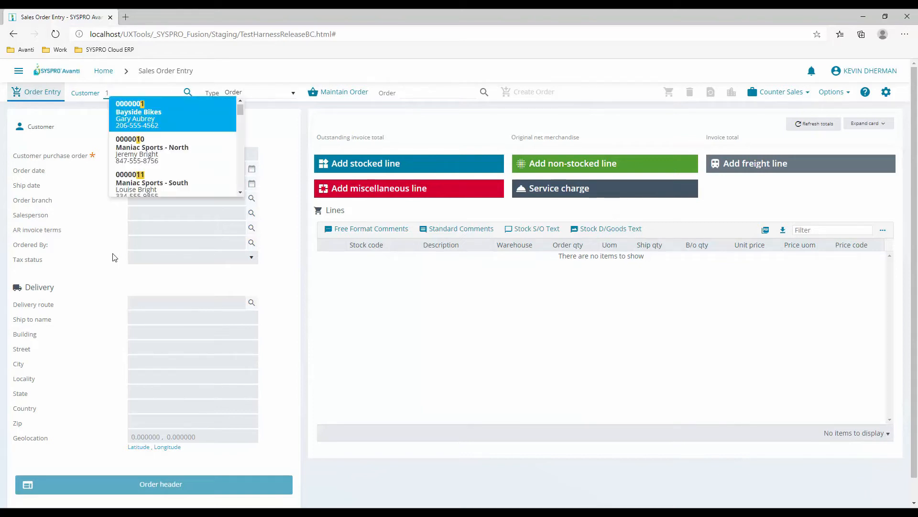
left_click(138, 114)
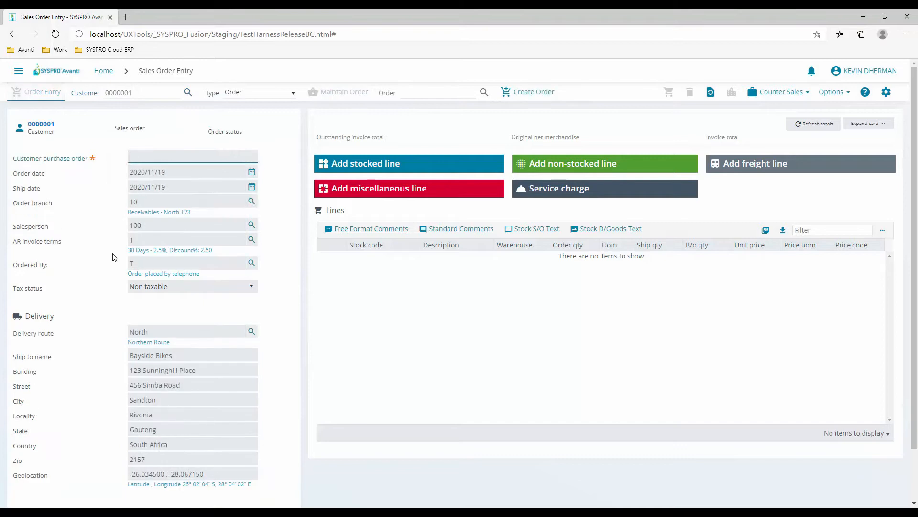
type("d")
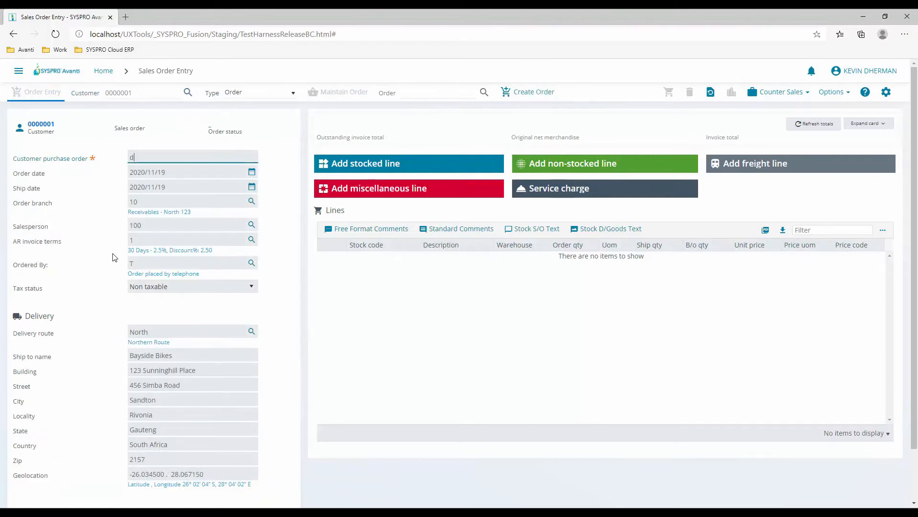
type("Demo 54321")
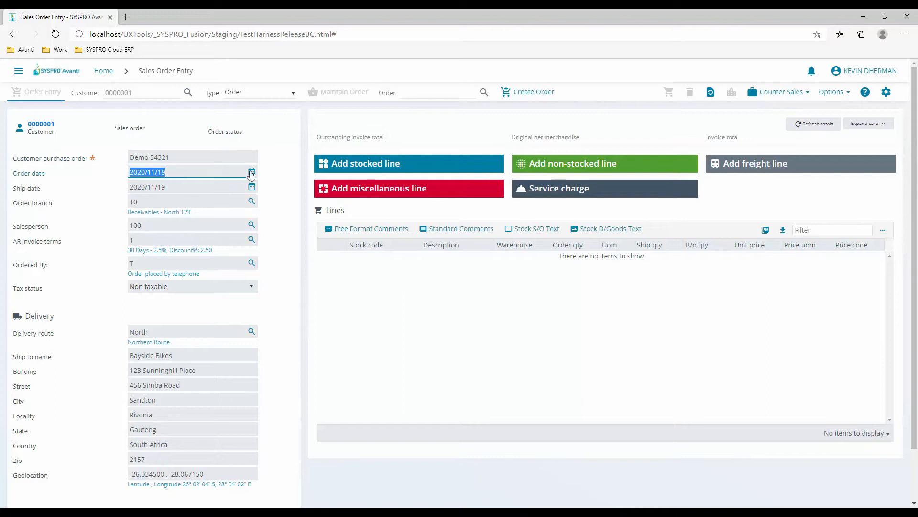
left_click(252, 188)
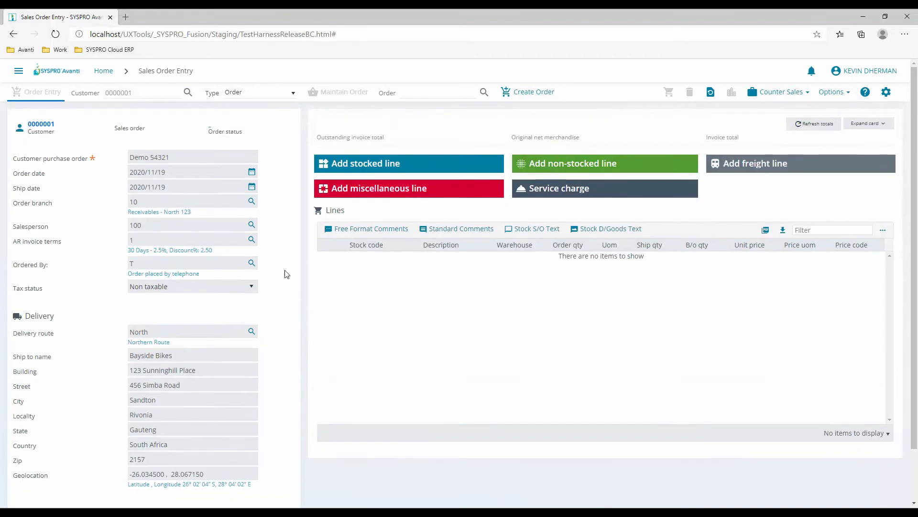
mouse_move(370, 169)
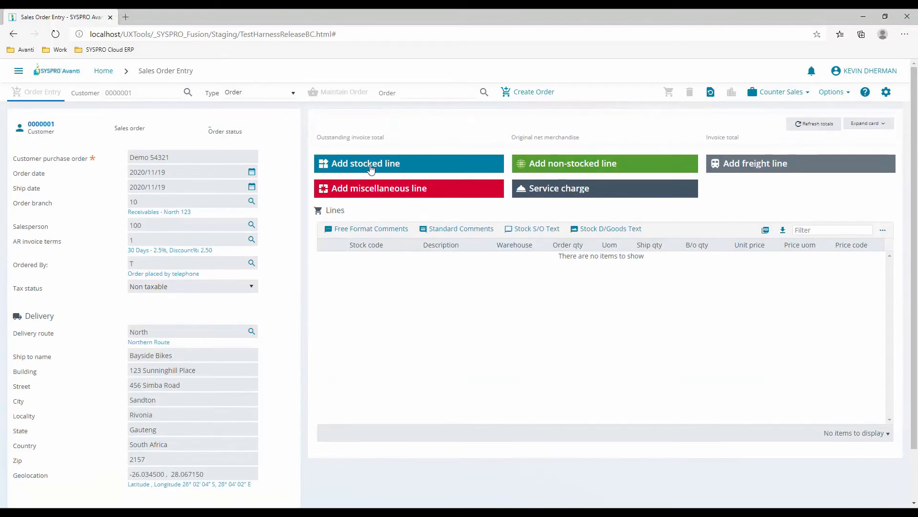
Add and confirm an order line for 1 A100 mountain bike from warehouse FG at 560.00
left_click(365, 164)
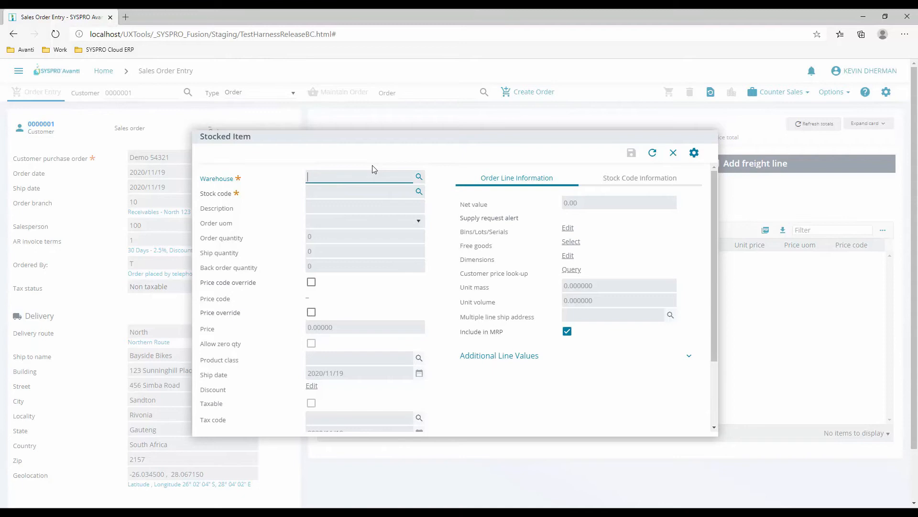
type("FG")
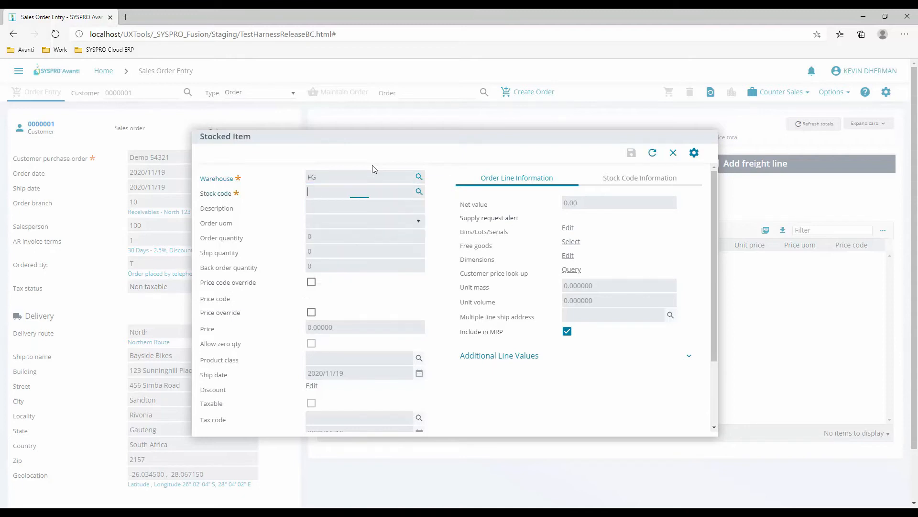
type("A")
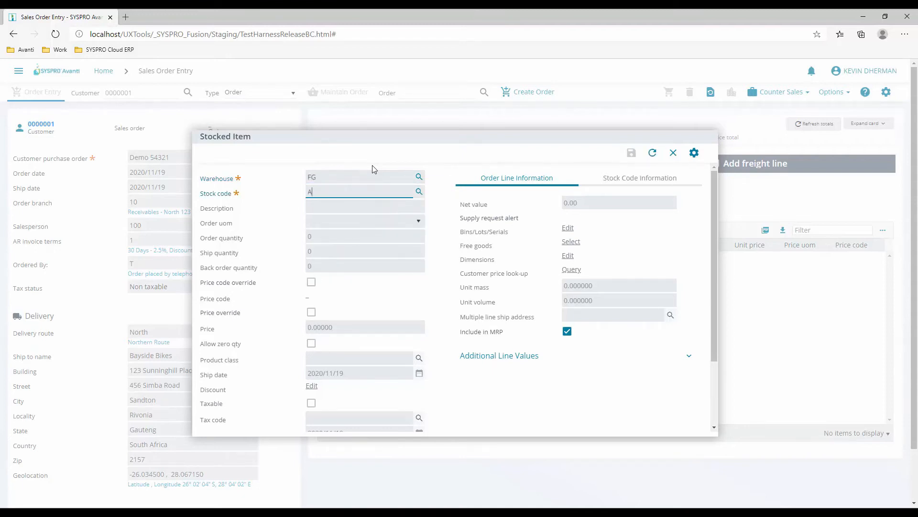
type("100")
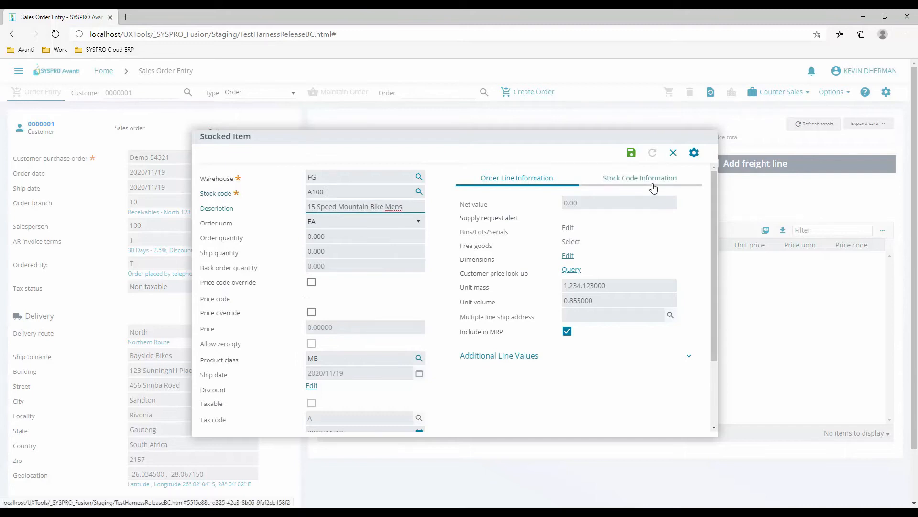
left_click(639, 177)
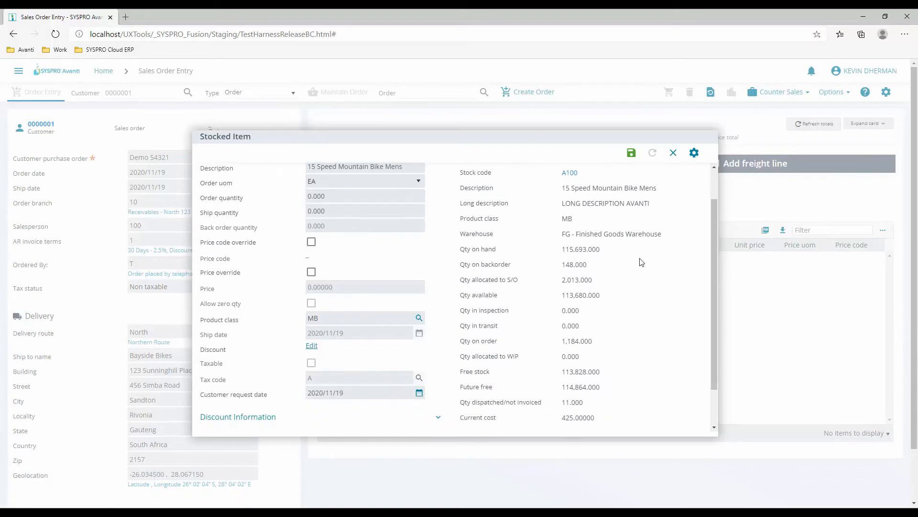
mouse_move(600, 271)
type("1.000")
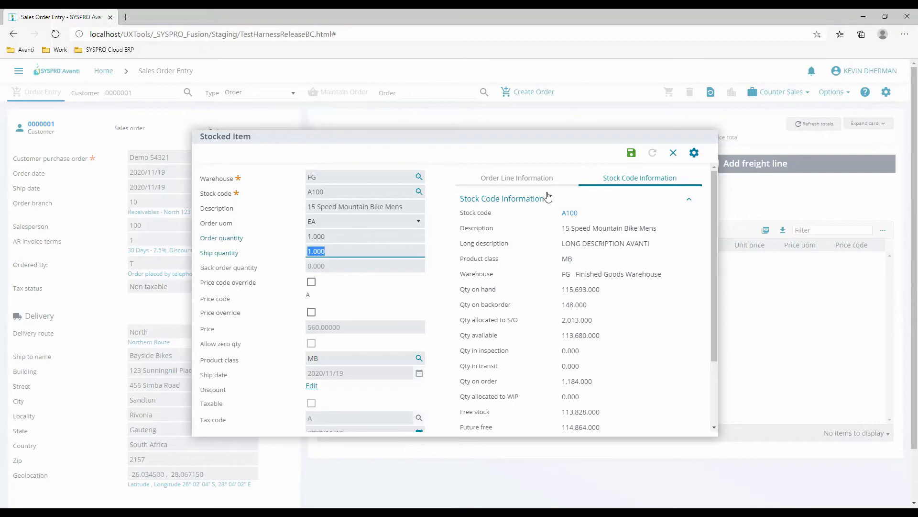
left_click(631, 153)
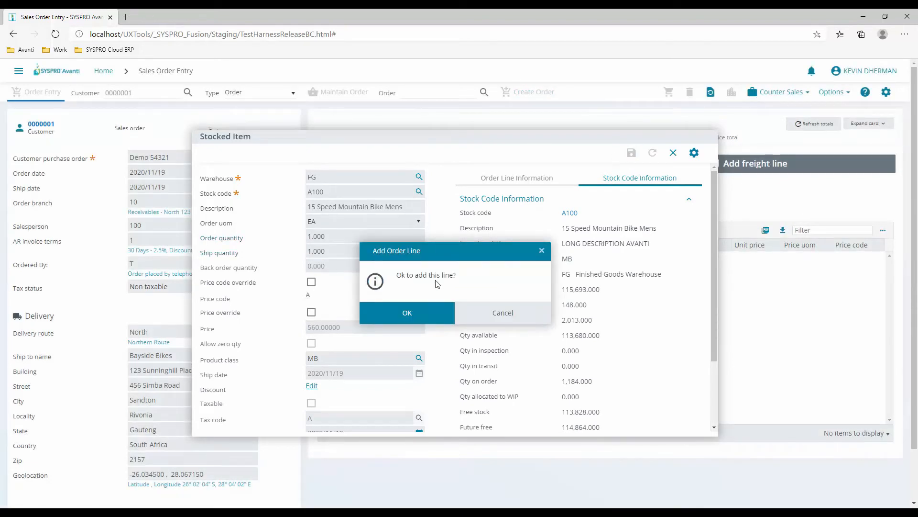
left_click(408, 313)
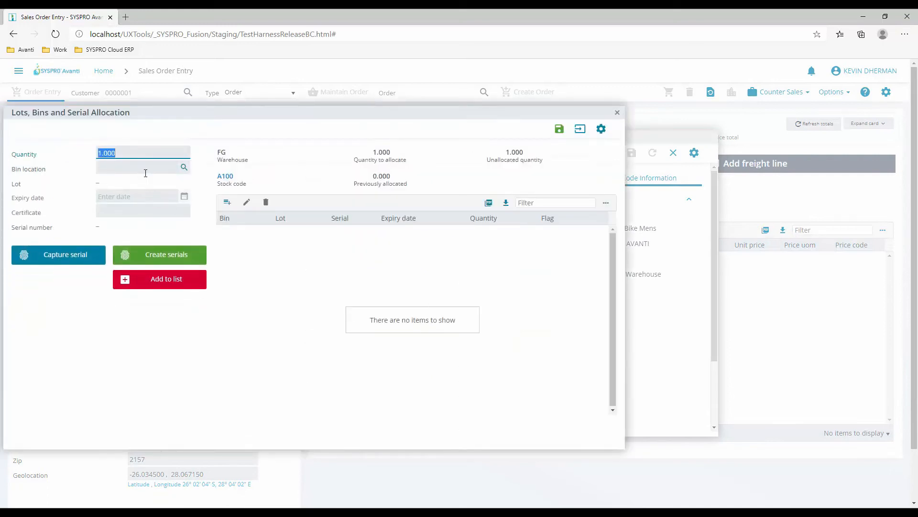
Allocate the A100 line's 1.000 quantity to bin FG and save the allocation
left_click(136, 167)
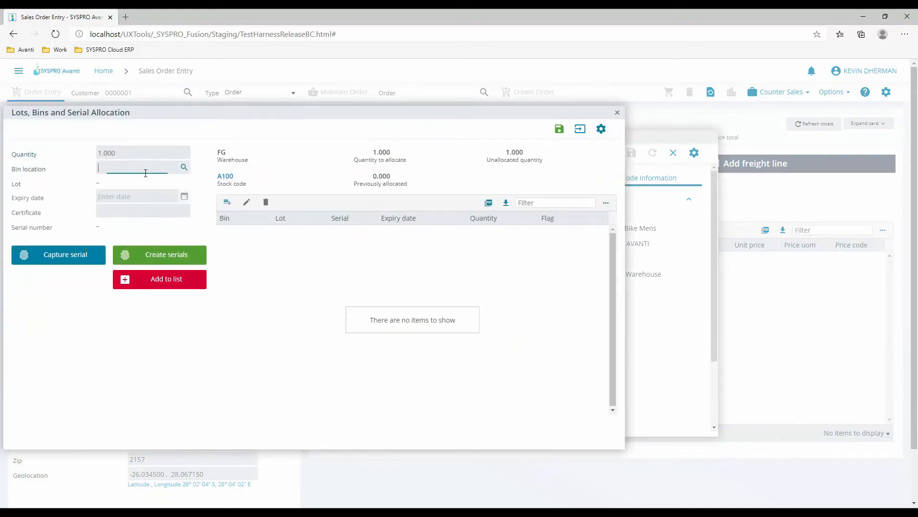
type("FG")
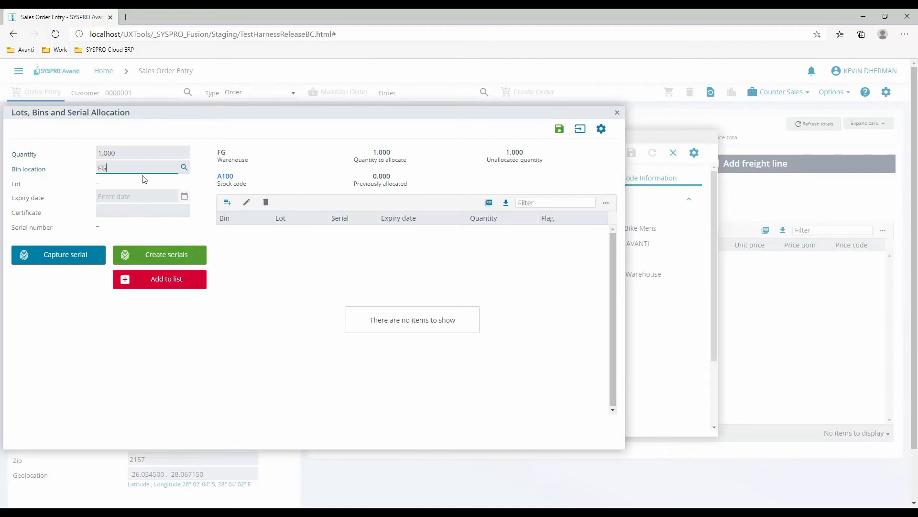
left_click(159, 278)
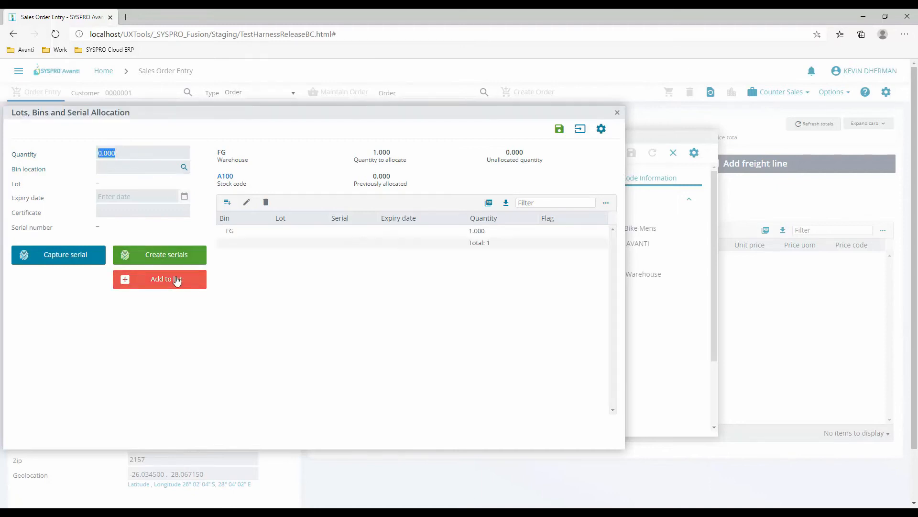
left_click(159, 278)
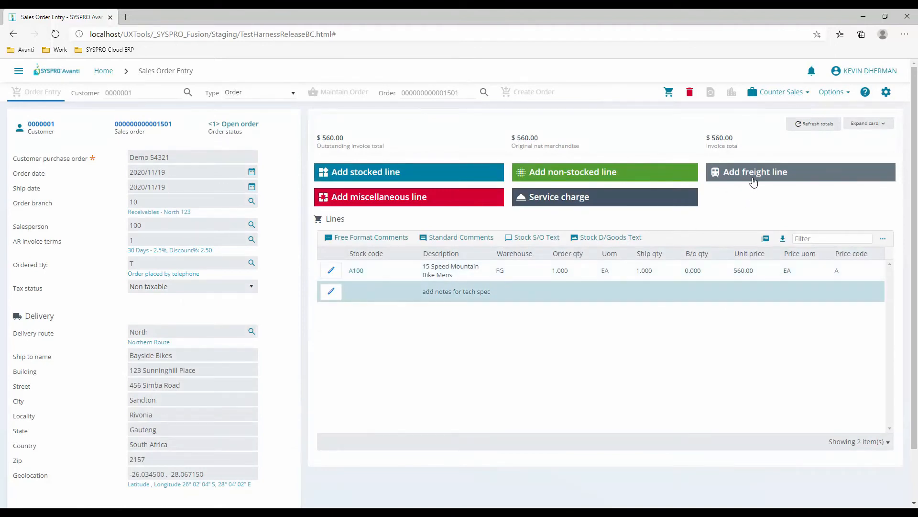
Add a freight line and refresh totals so the invoice reads $1560.00
left_click(754, 172)
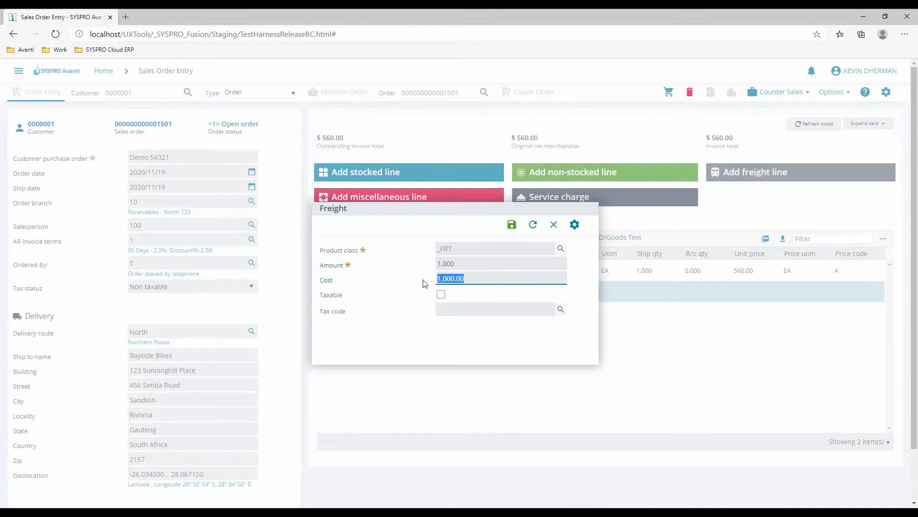
type("400.00")
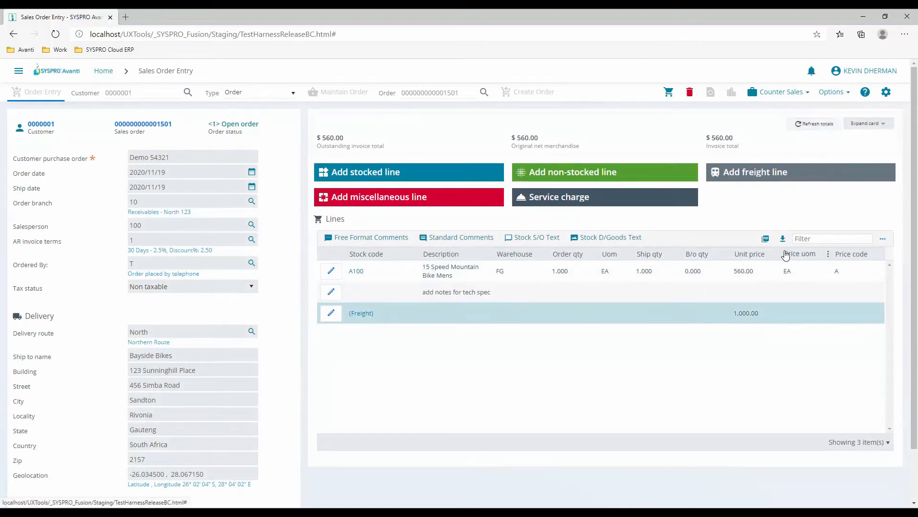
left_click(813, 123)
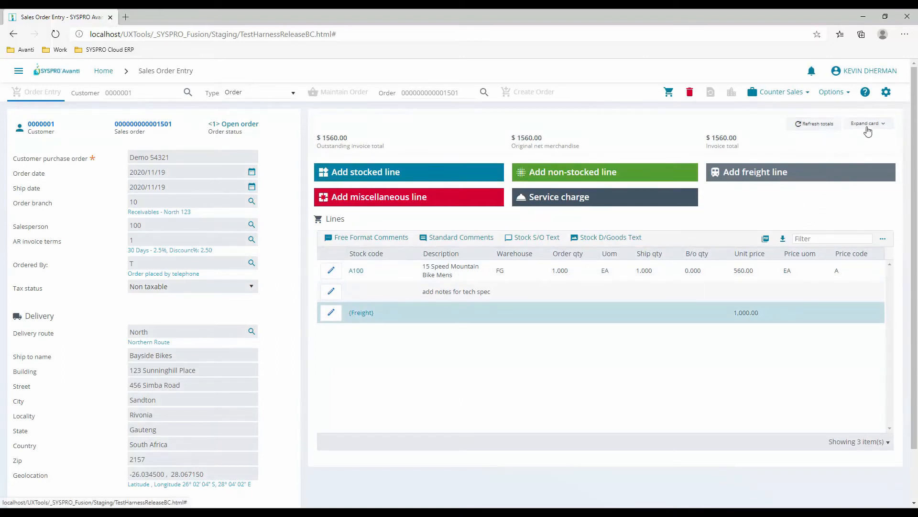
left_click(865, 123)
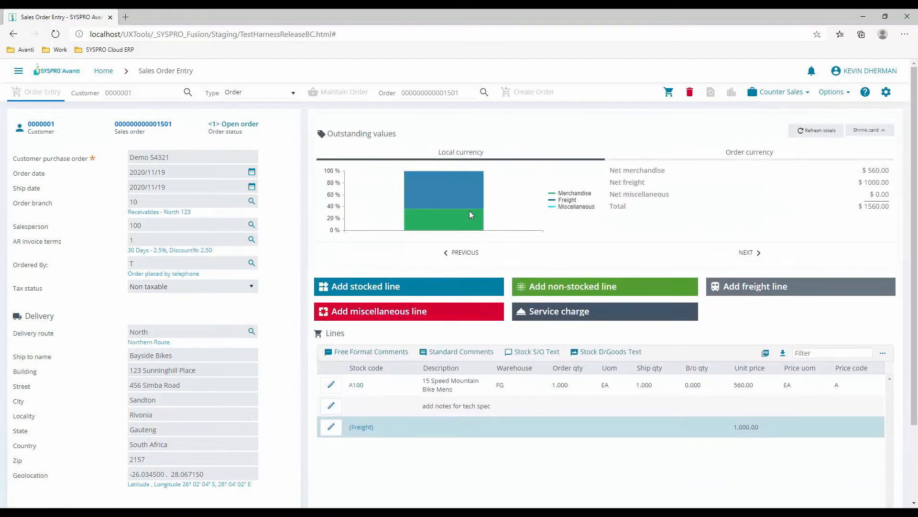
mouse_move(469, 219)
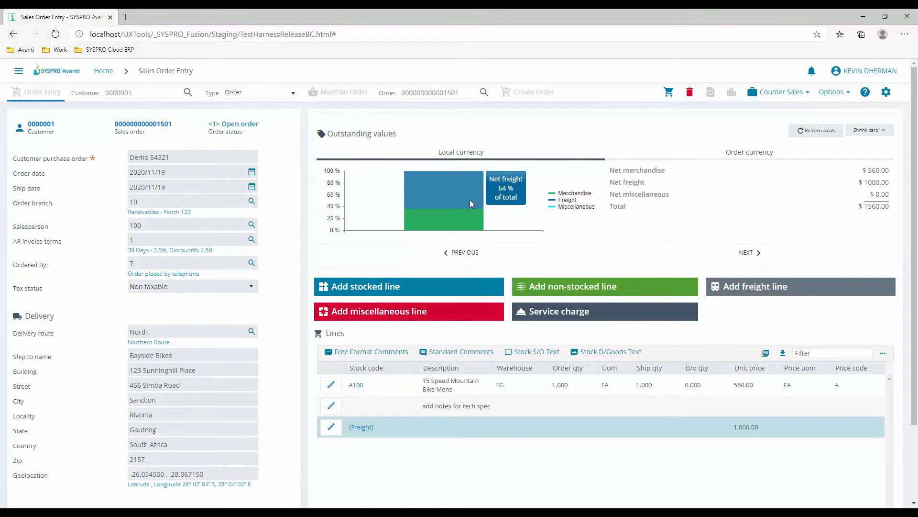
mouse_move(481, 206)
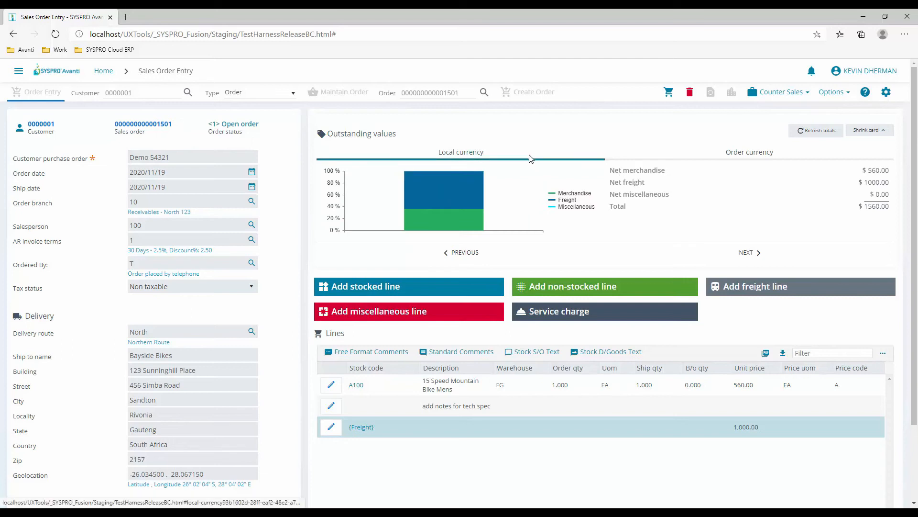
left_click(749, 152)
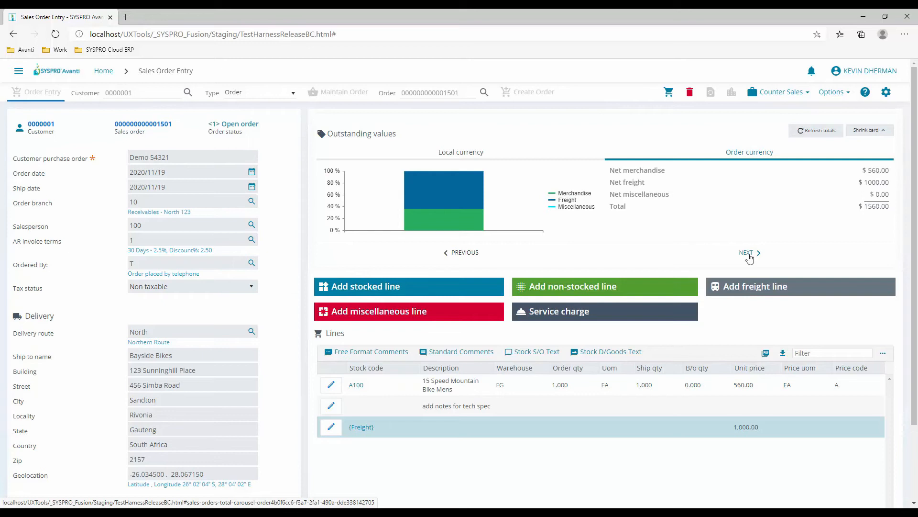
left_click(748, 252)
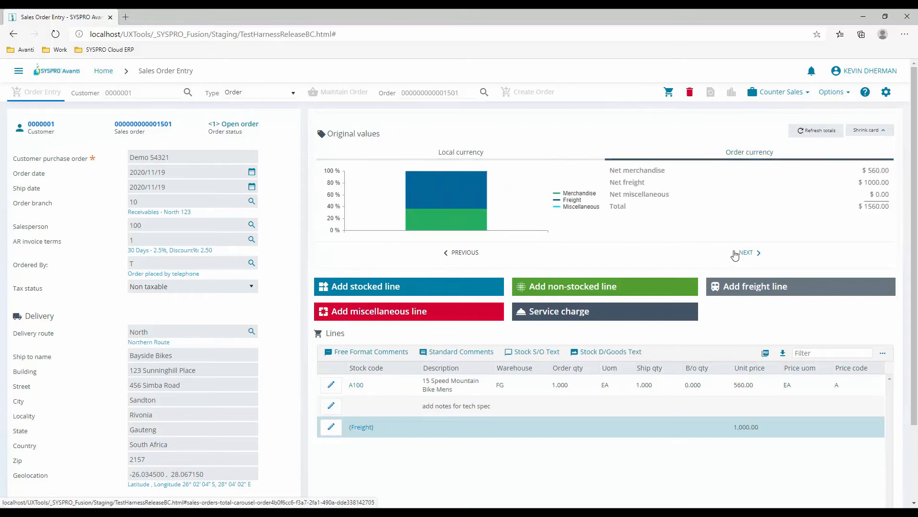
left_click(749, 252)
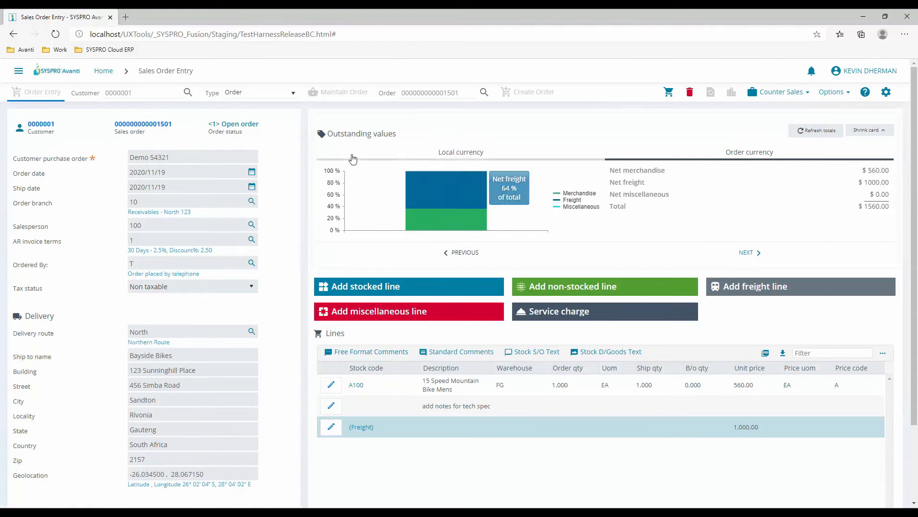
mouse_move(862, 138)
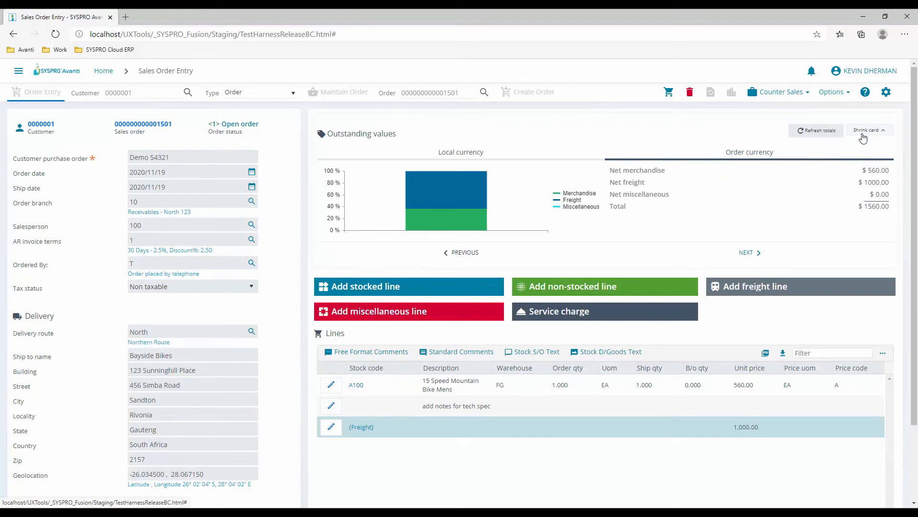
left_click(867, 130)
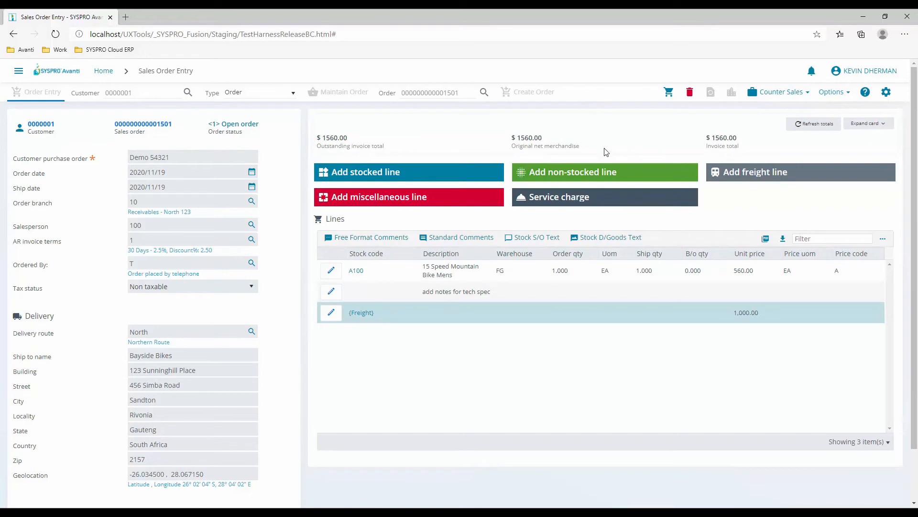
mouse_move(668, 92)
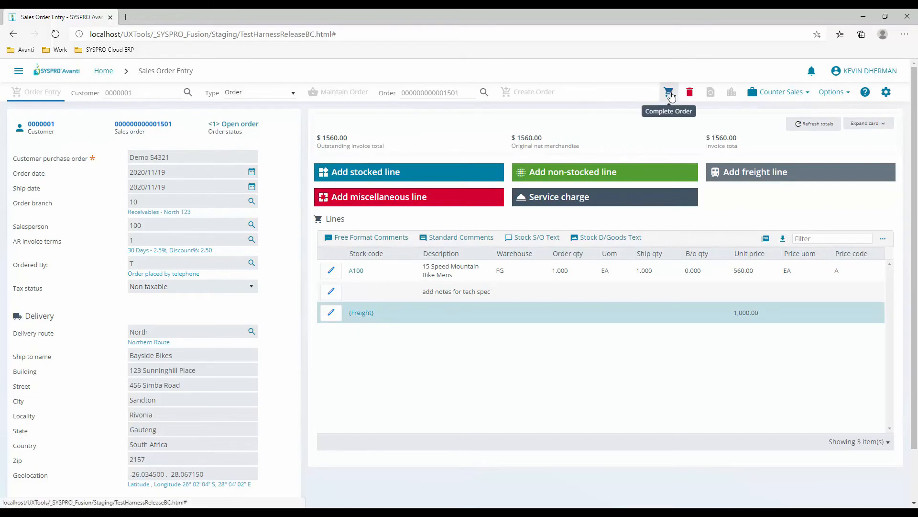
left_click(669, 92)
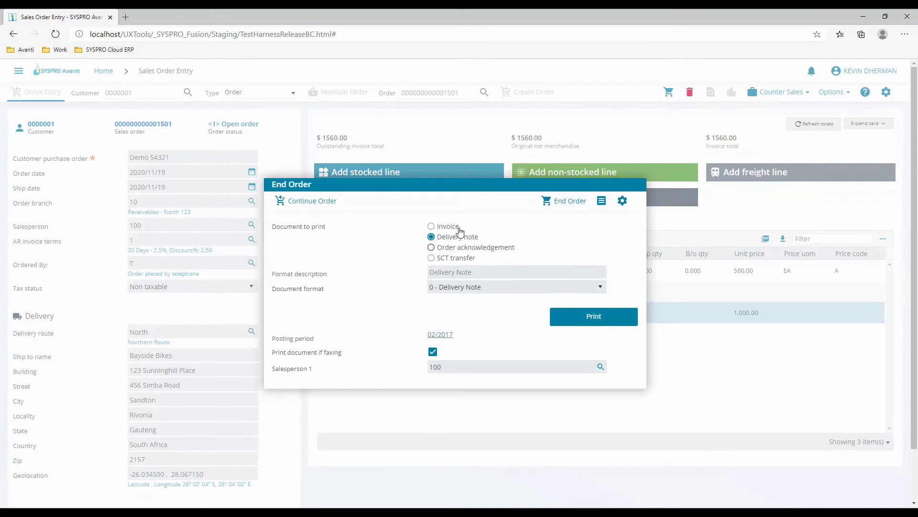
left_click(311, 200)
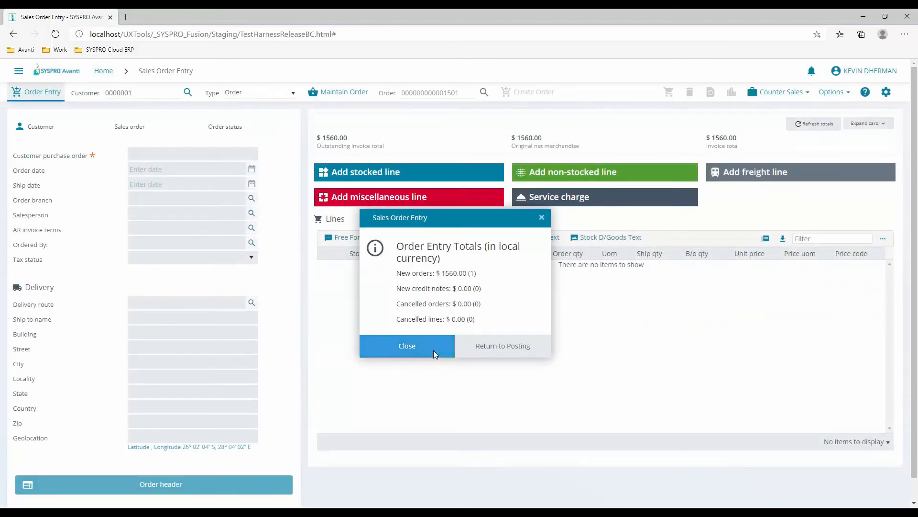
left_click(407, 345)
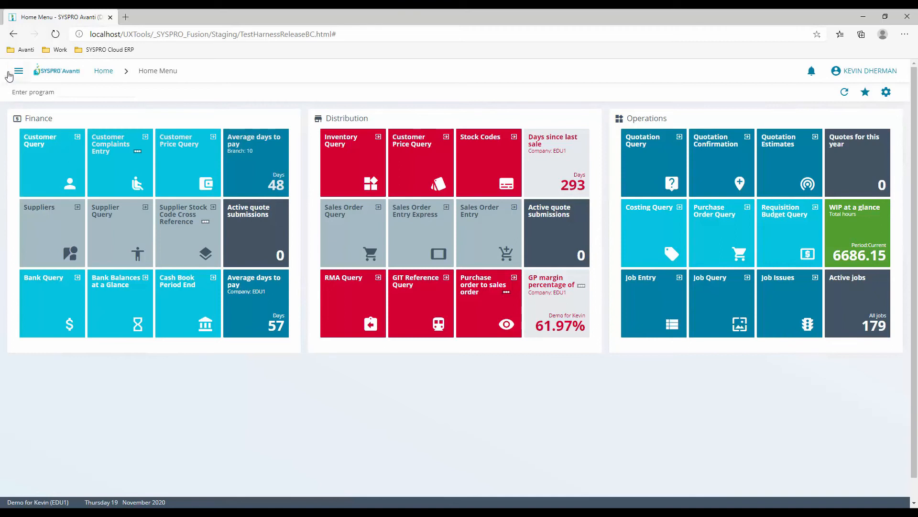
Search the program list for 'Customer' to reach the Customers program
left_click(18, 70)
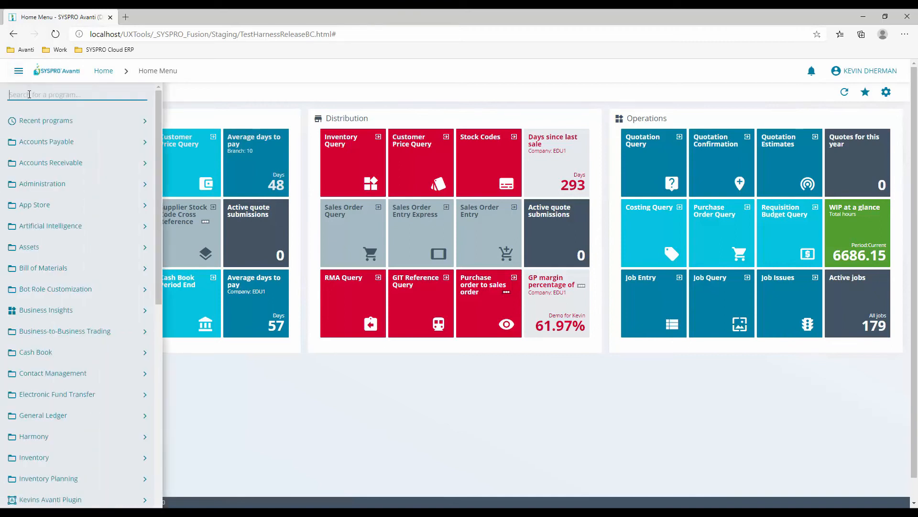
type("cUS")
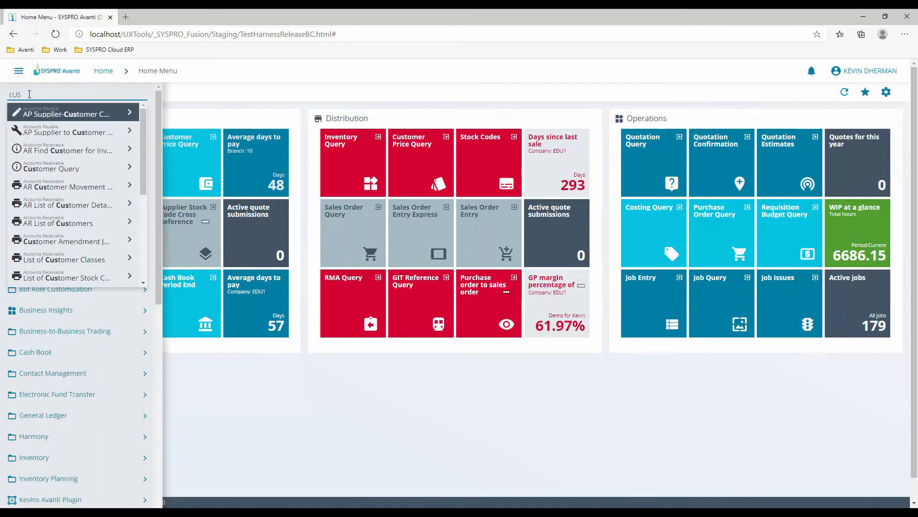
type("Custome")
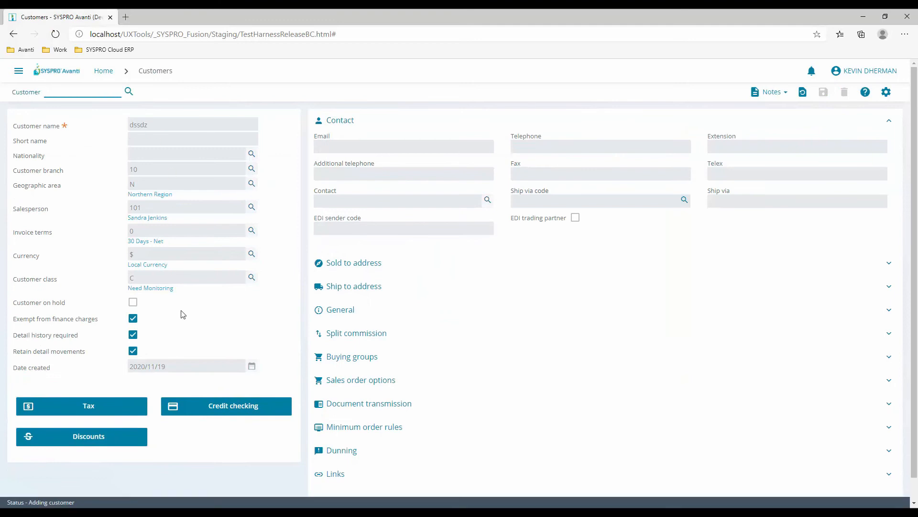
Load customer 0000001 Bayside Bikes from the Customer field suggestions
type("1")
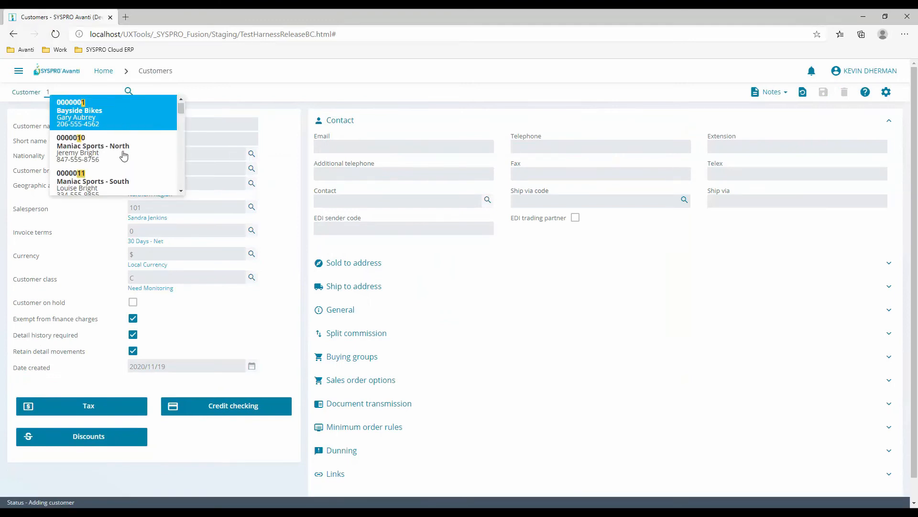
left_click(79, 113)
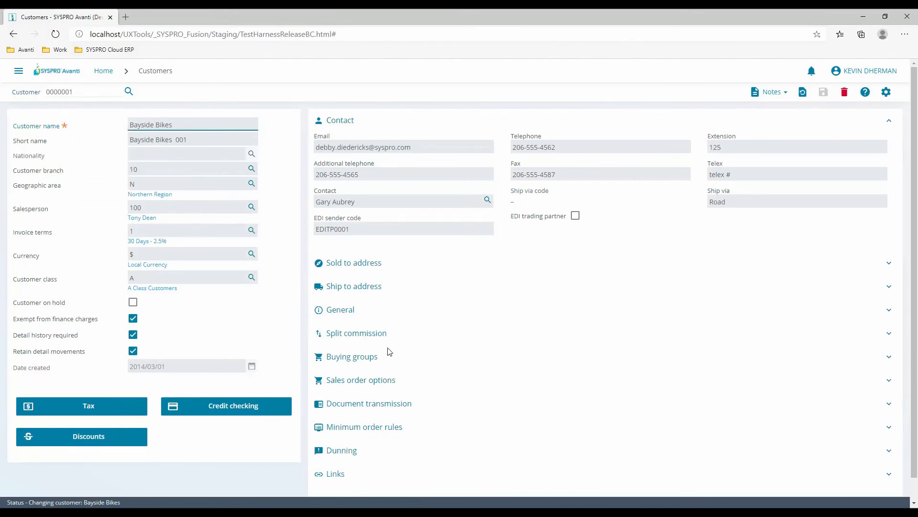
Open Bayside Bikes' credit checking and edit the credit limit to 9,999,999,998.00
left_click(81, 405)
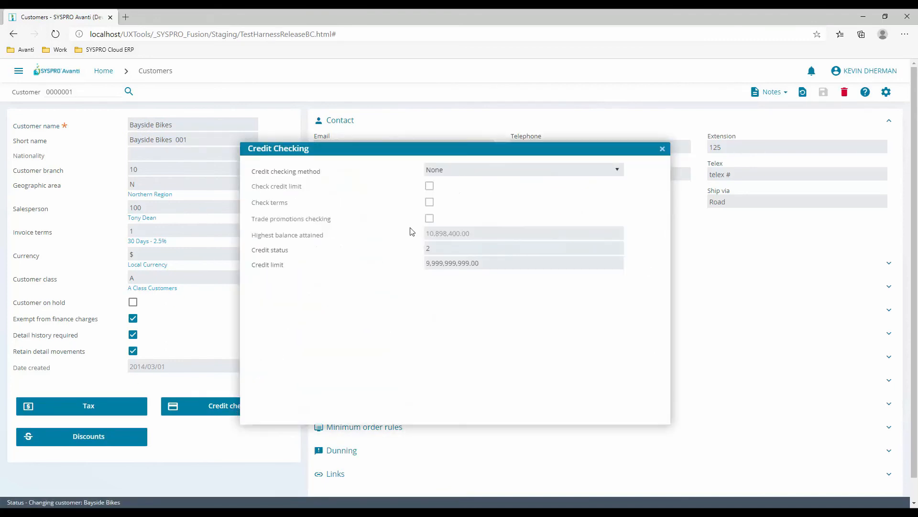
mouse_move(662, 148)
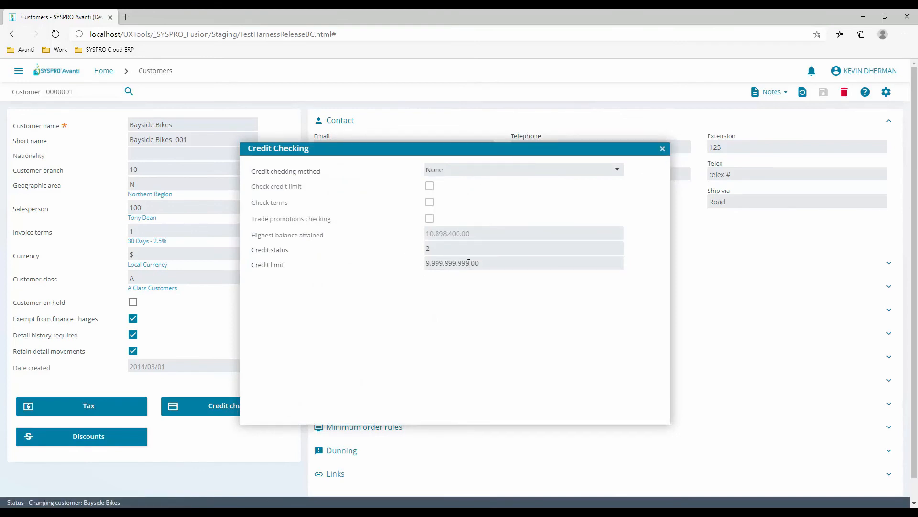
left_click(523, 262)
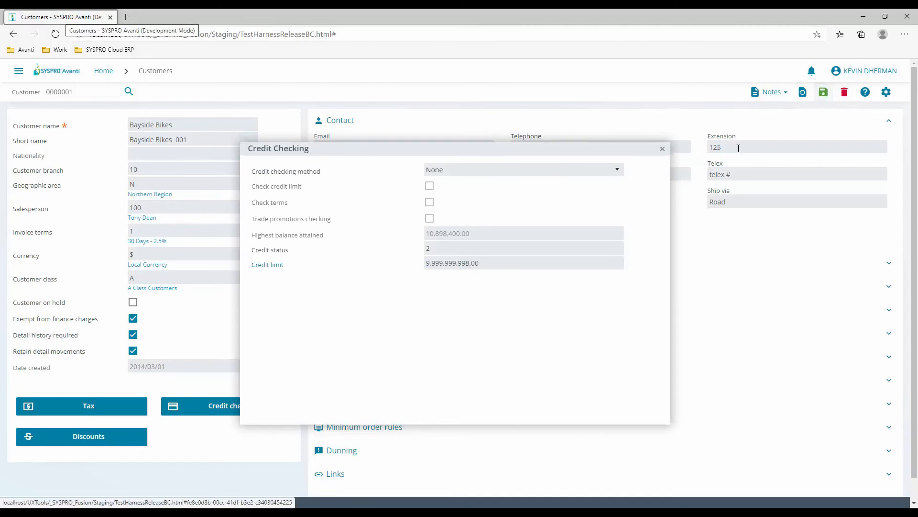
left_click(663, 148)
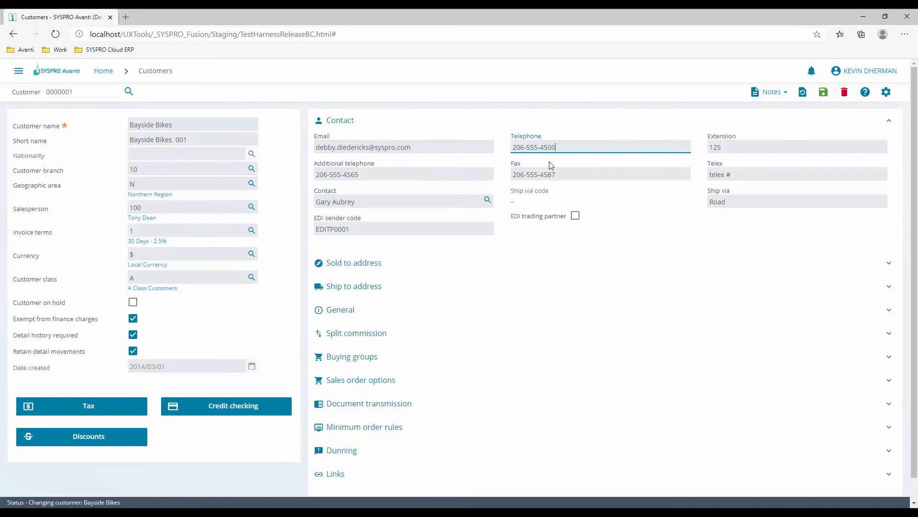
left_click(823, 92)
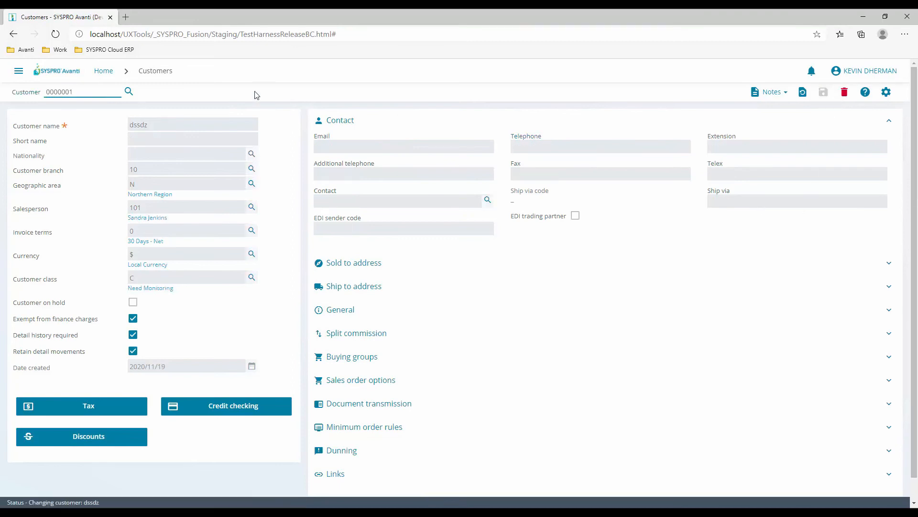
Go back to the home menu and launch Sales Order Entry Express
left_click(103, 70)
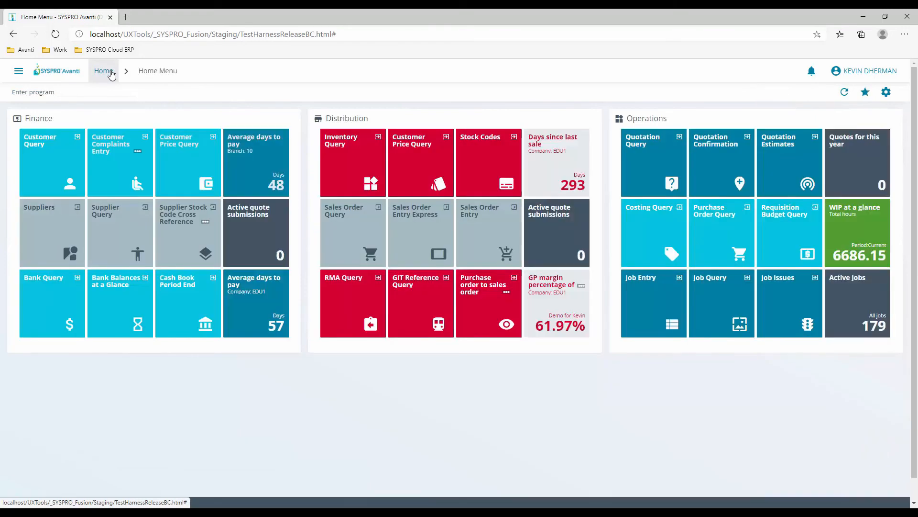
mouse_move(119, 94)
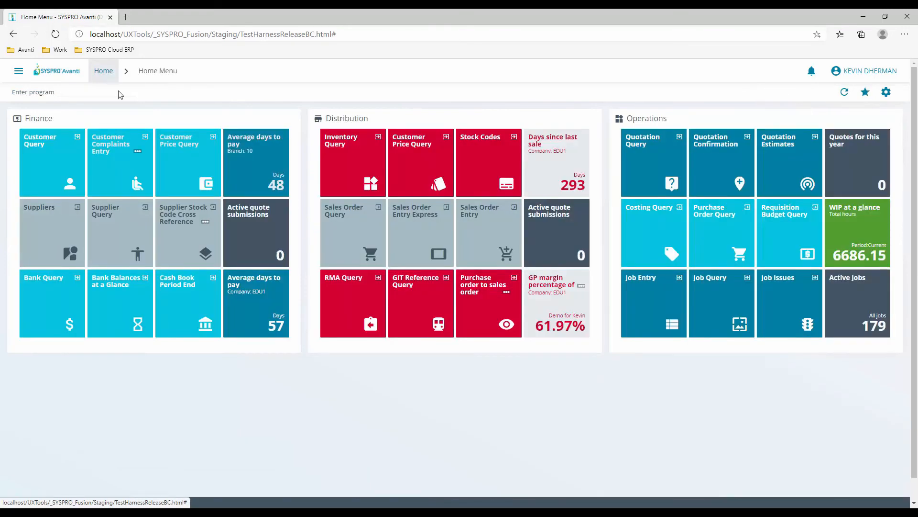
mouse_move(421, 231)
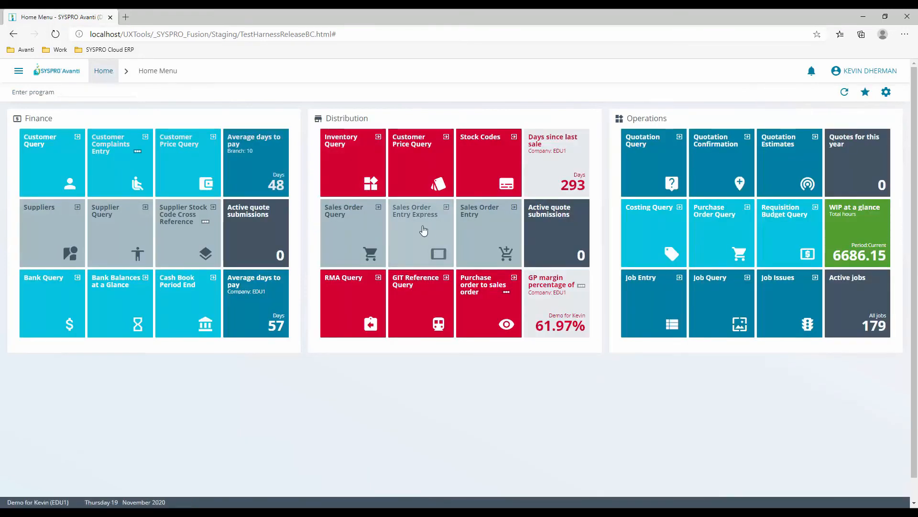
left_click(420, 233)
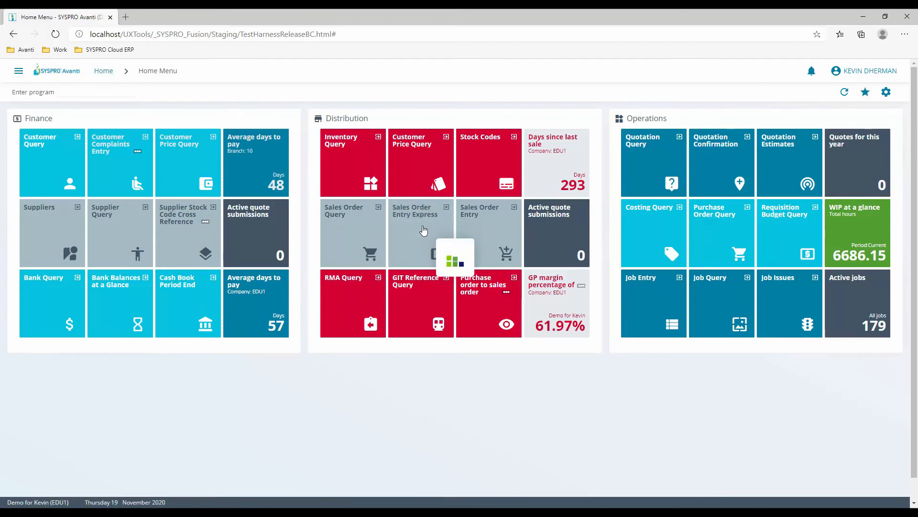
Choose customer 0000001 Bayside Bikes for the new express order
left_click(421, 233)
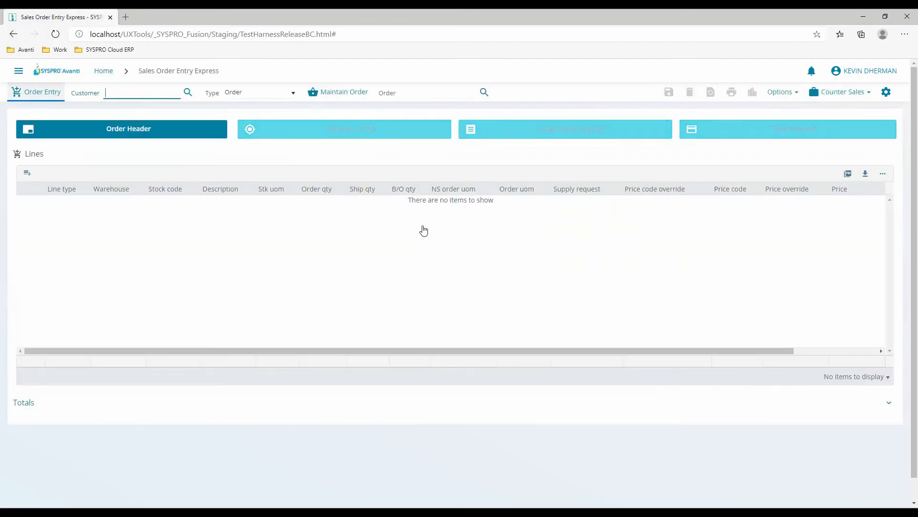
type("1")
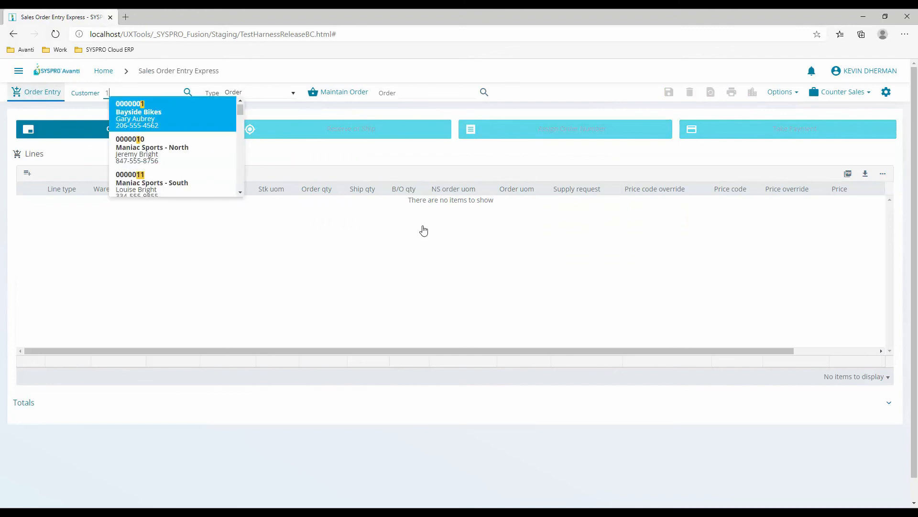
left_click(138, 115)
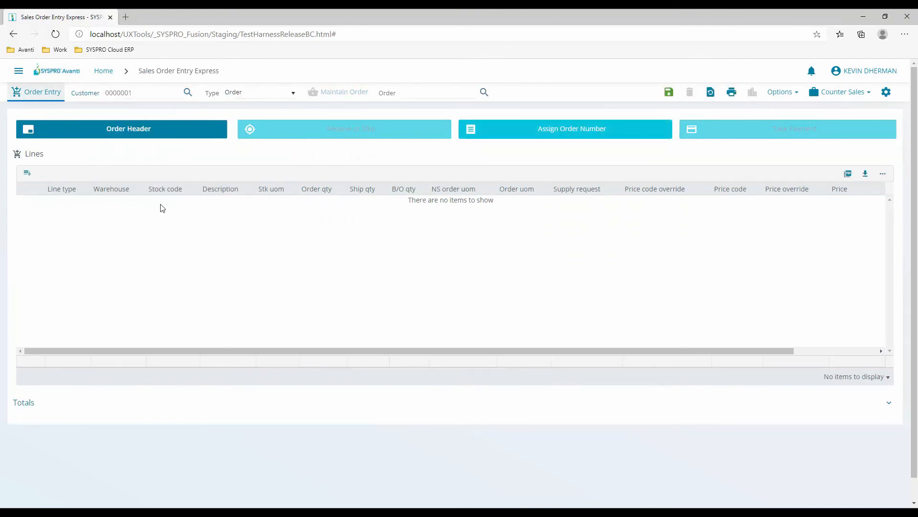
mouse_move(27, 173)
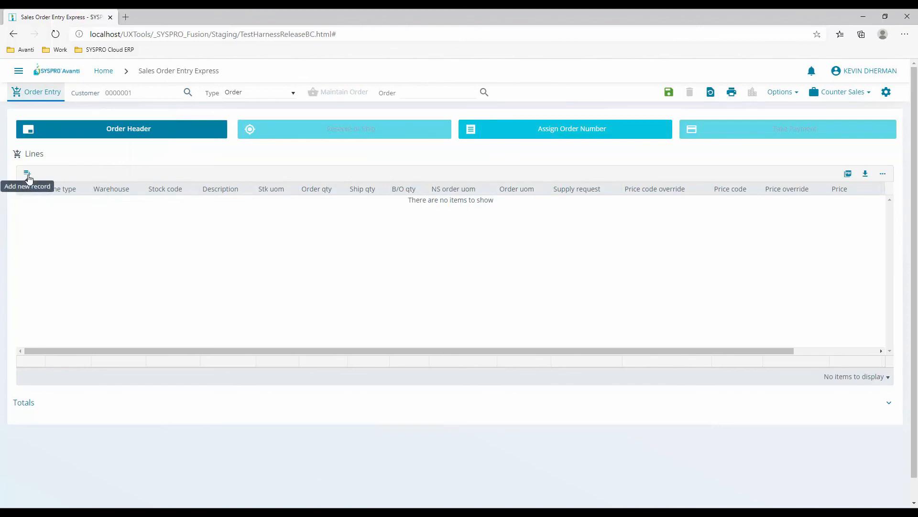
Add a stocked B100 line from warehouse FG with order and ship quantity 1
left_click(27, 172)
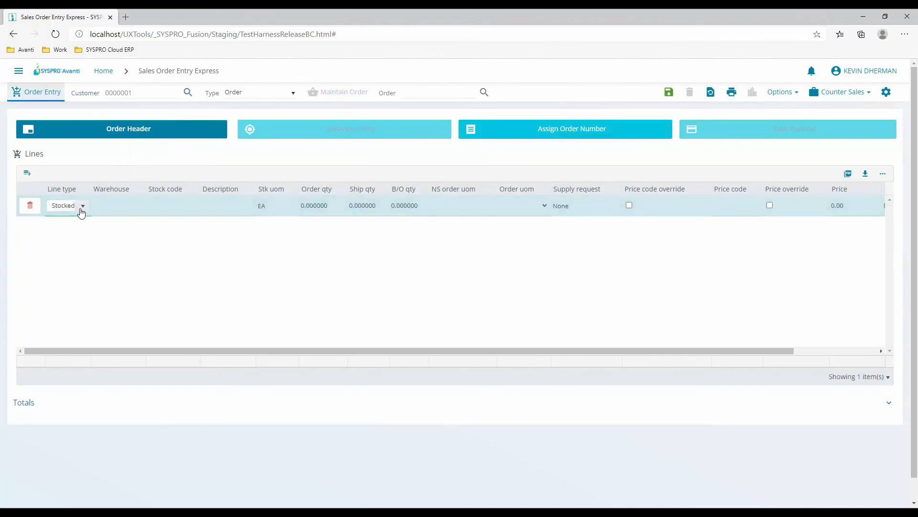
left_click(82, 205)
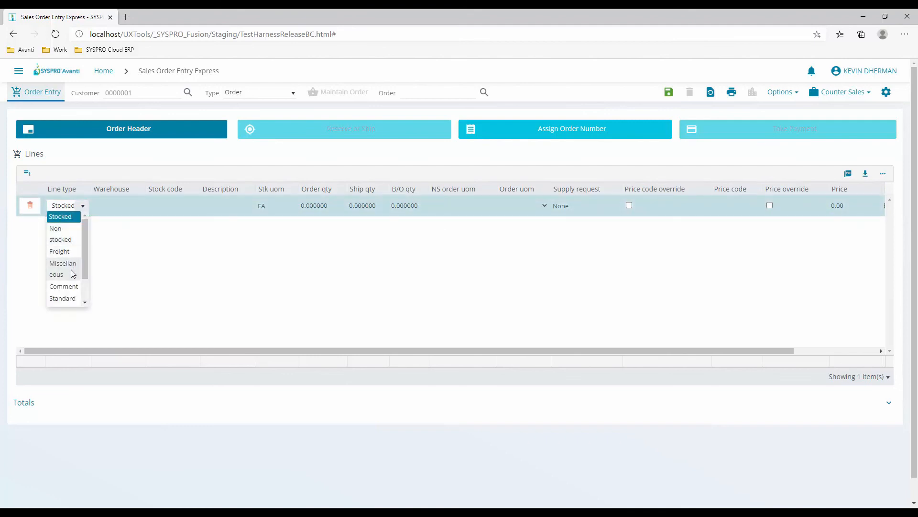
left_click(59, 216)
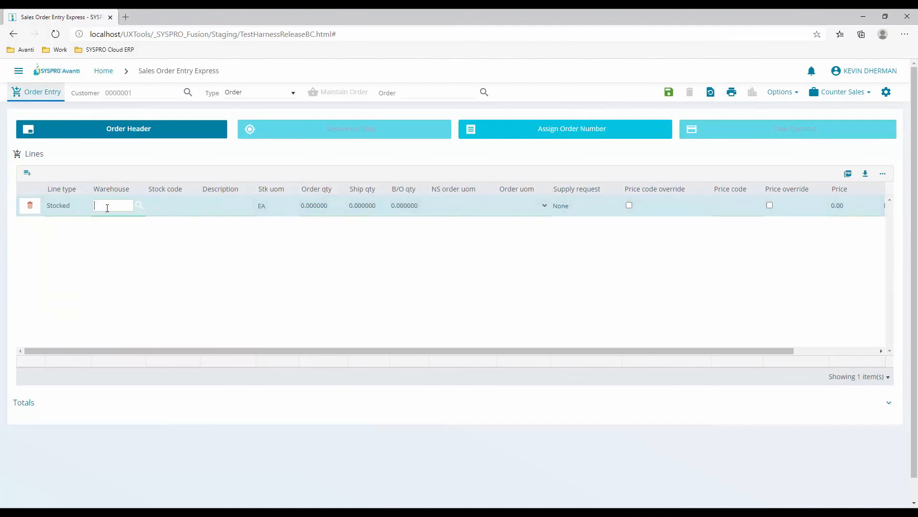
type("FG")
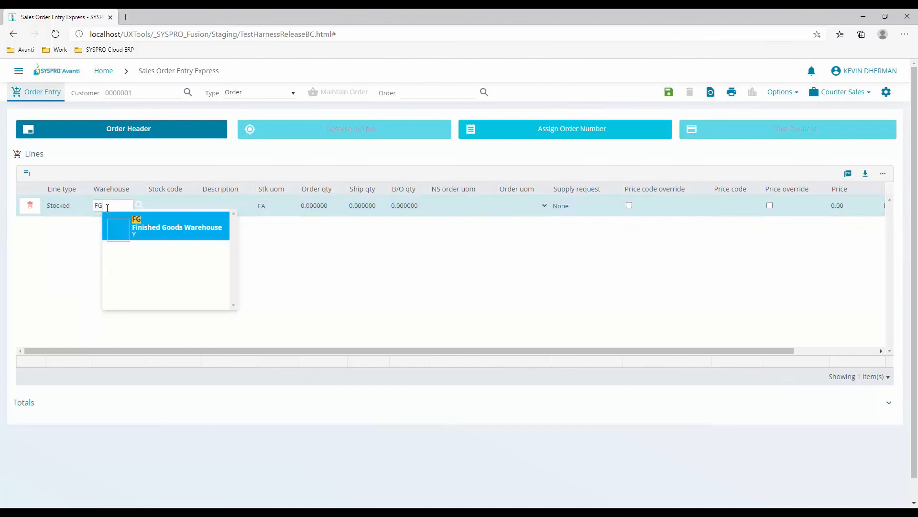
left_click(175, 227)
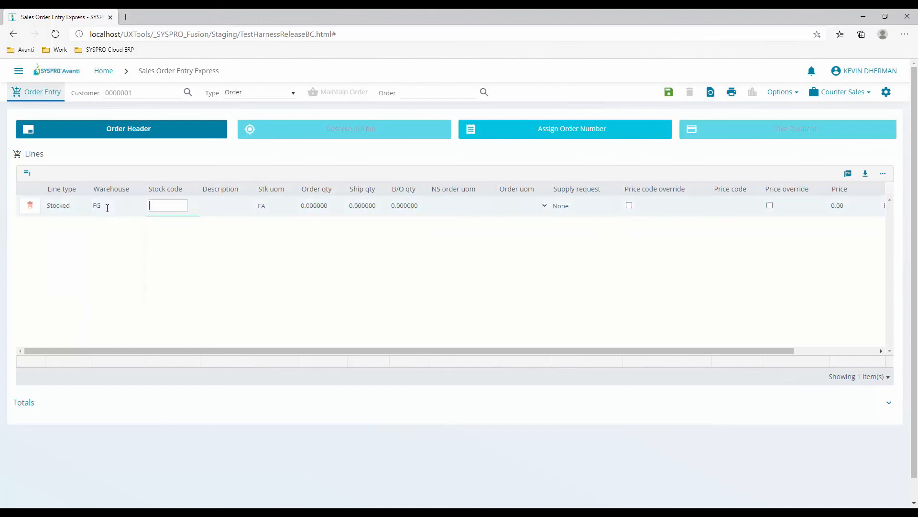
type("B100")
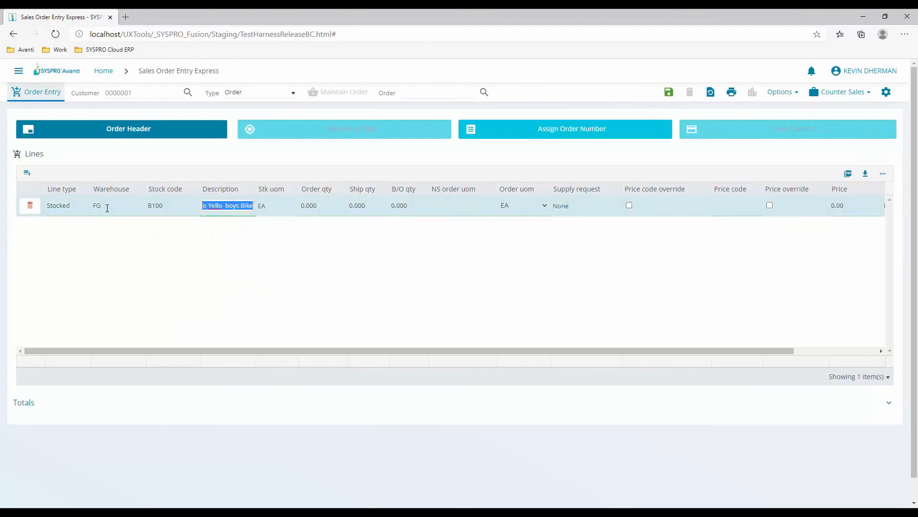
left_click(319, 205)
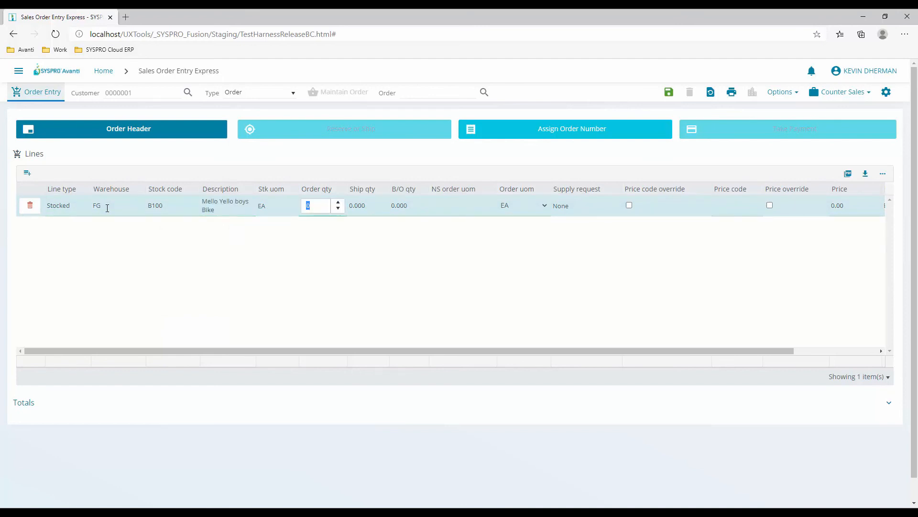
type("1.000000")
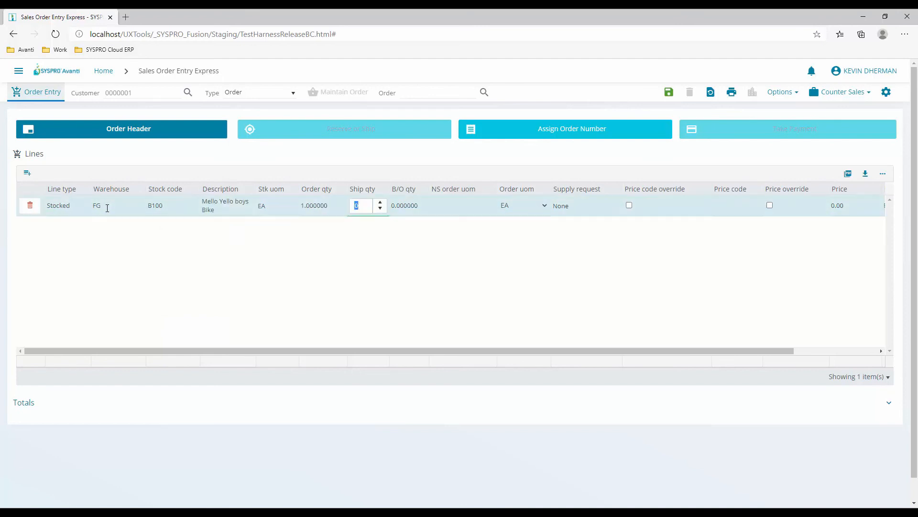
type("1")
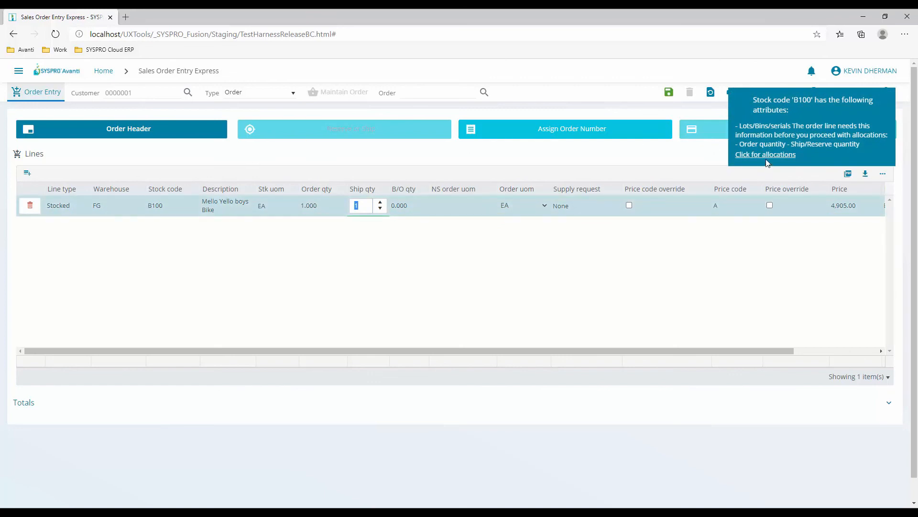
Allocate the B100 bike's 1.000 quantity to bin FG and accept the allocation
left_click(765, 154)
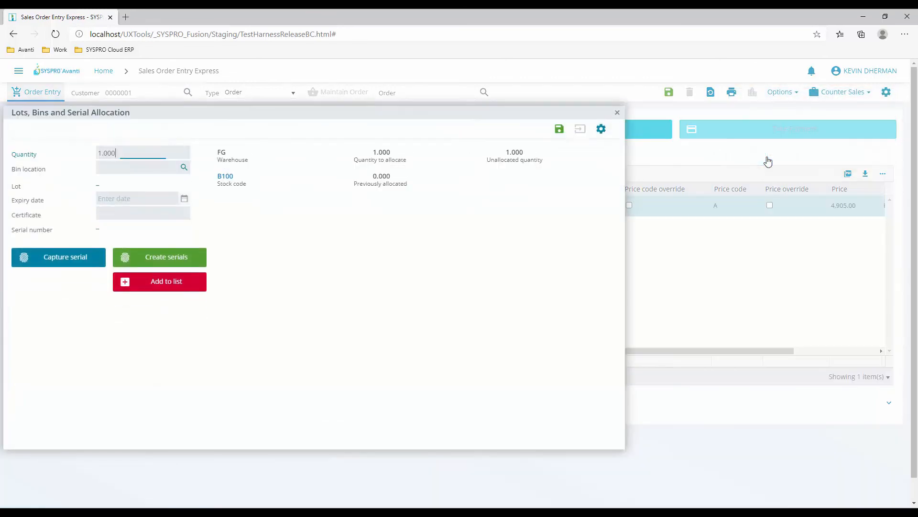
type("FG")
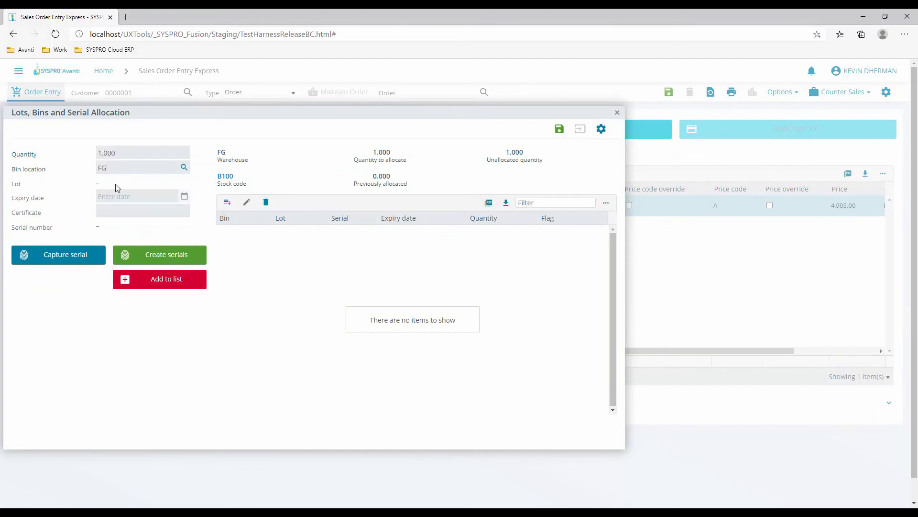
left_click(159, 279)
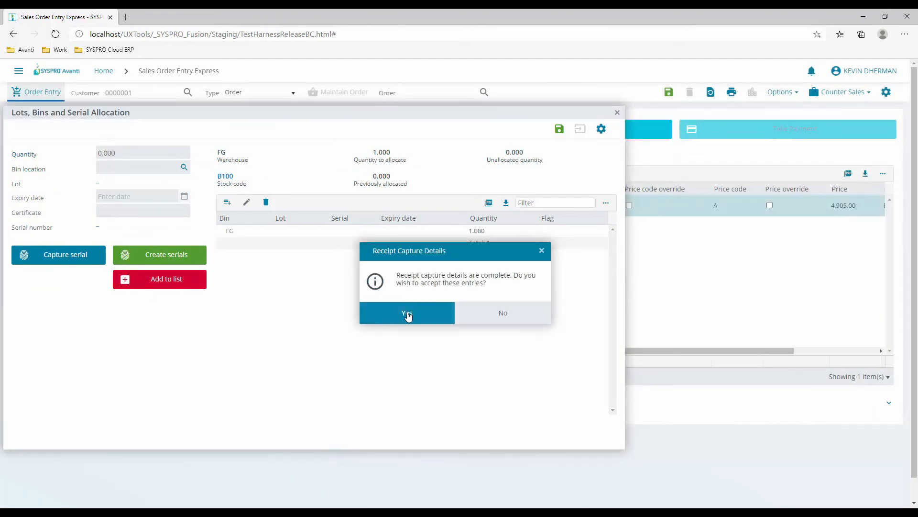
left_click(407, 313)
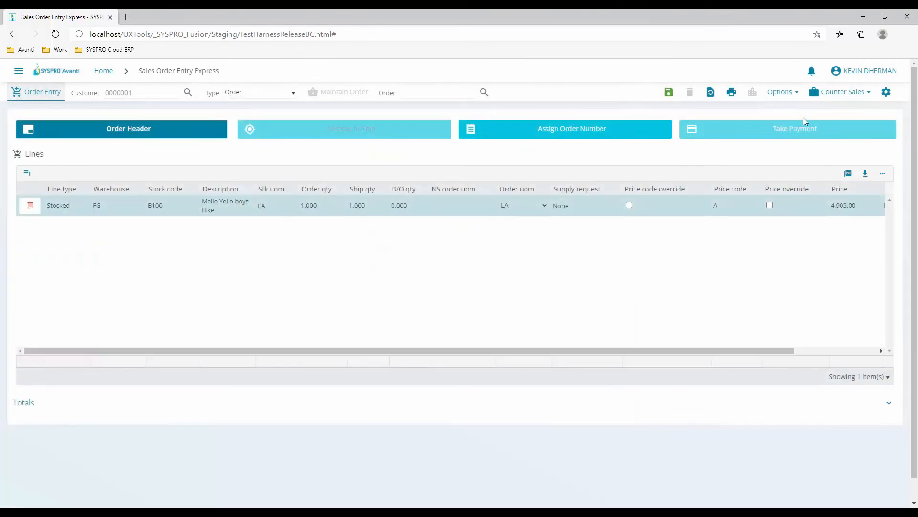
mouse_move(668, 92)
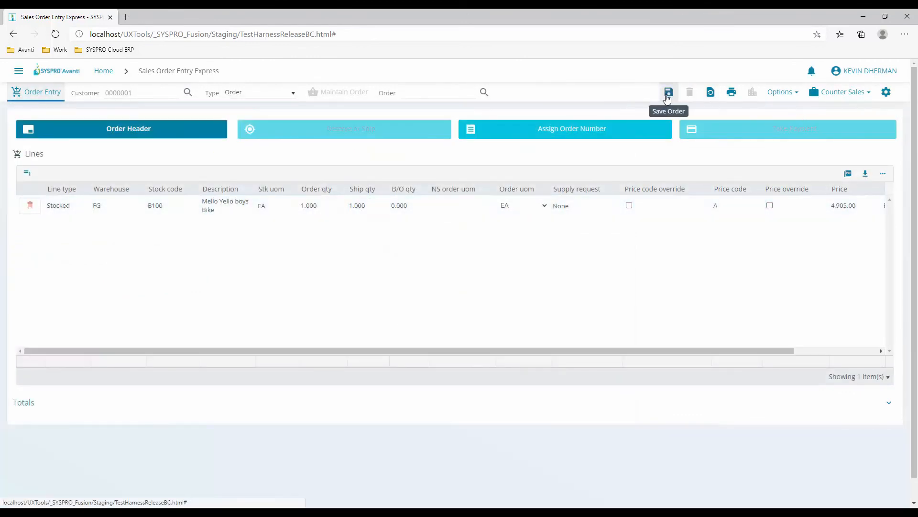